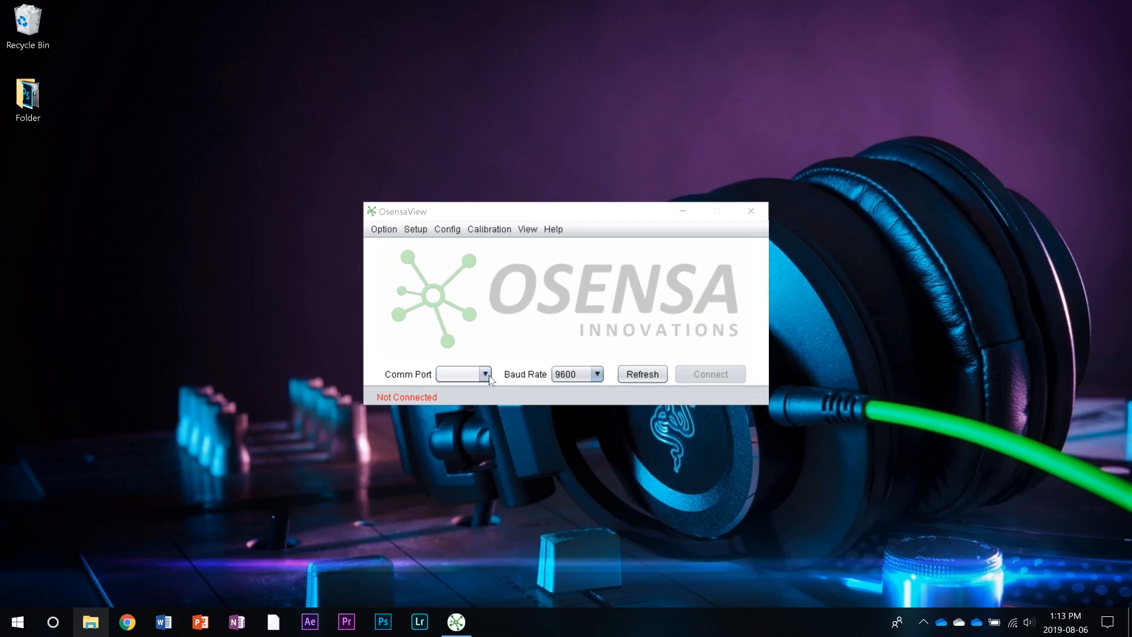
Refresh the Comm Port list to find COM7 and connect at 9600 baud.
left_click(484, 374)
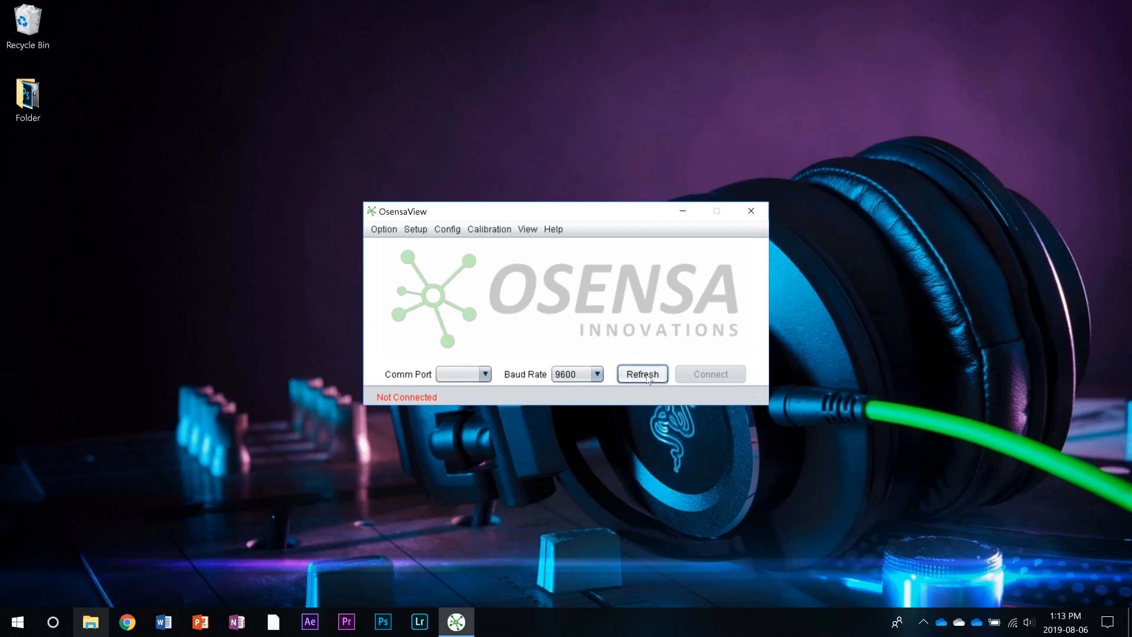
left_click(641, 373)
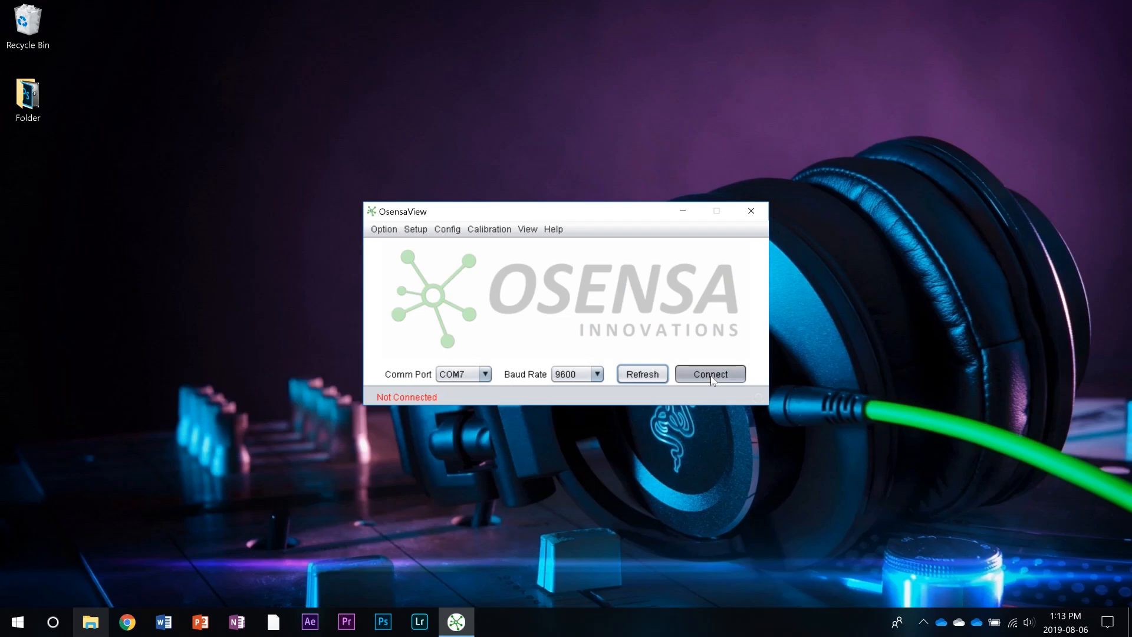
left_click(709, 374)
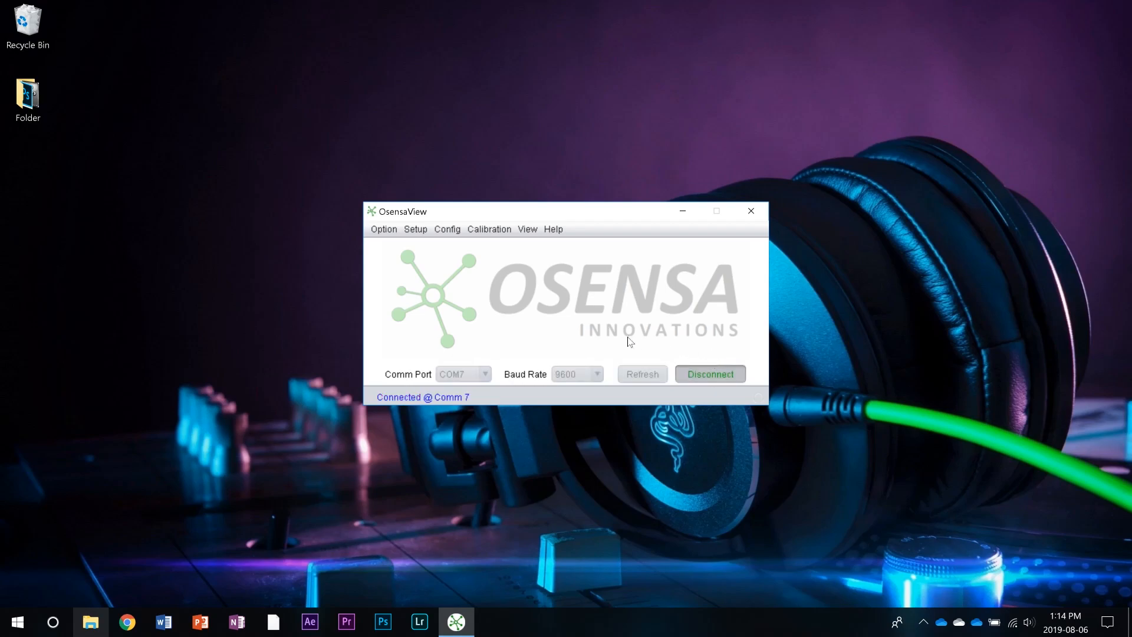
Scan for available device IDs from Device Info, finding the FTX-300-LUX+ at ID 245.
left_click(446, 229)
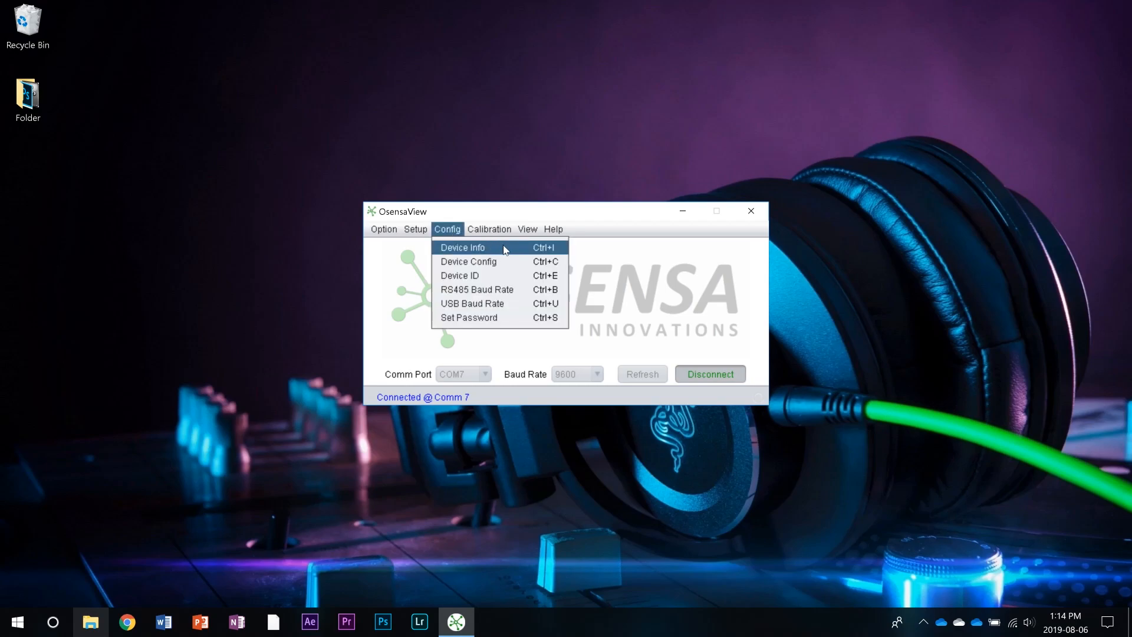
left_click(462, 247)
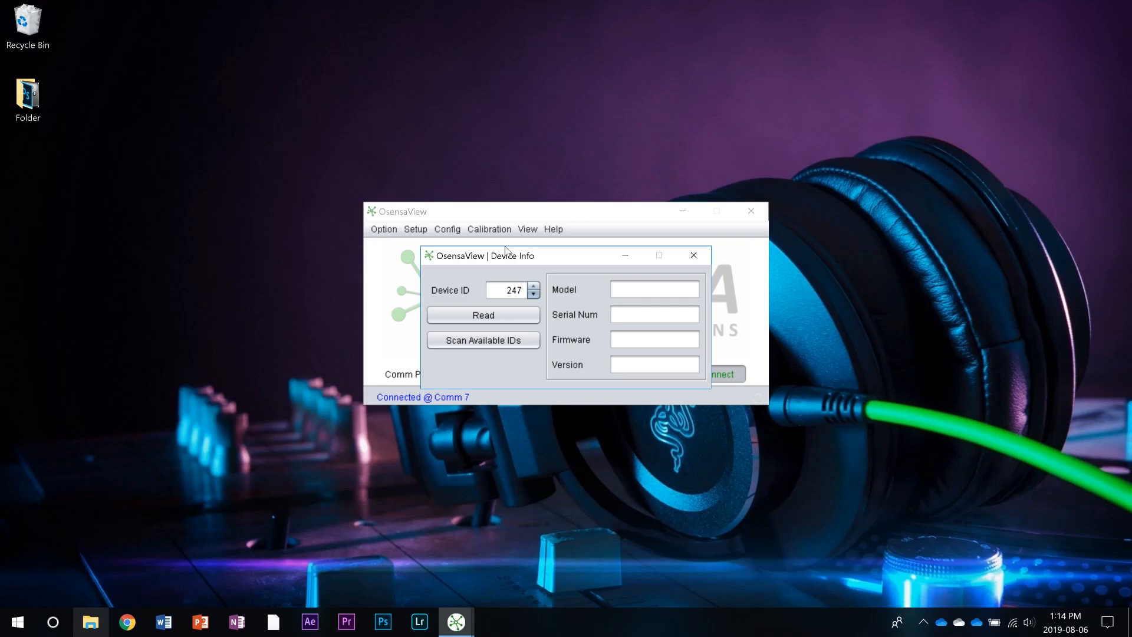
mouse_move(508, 261)
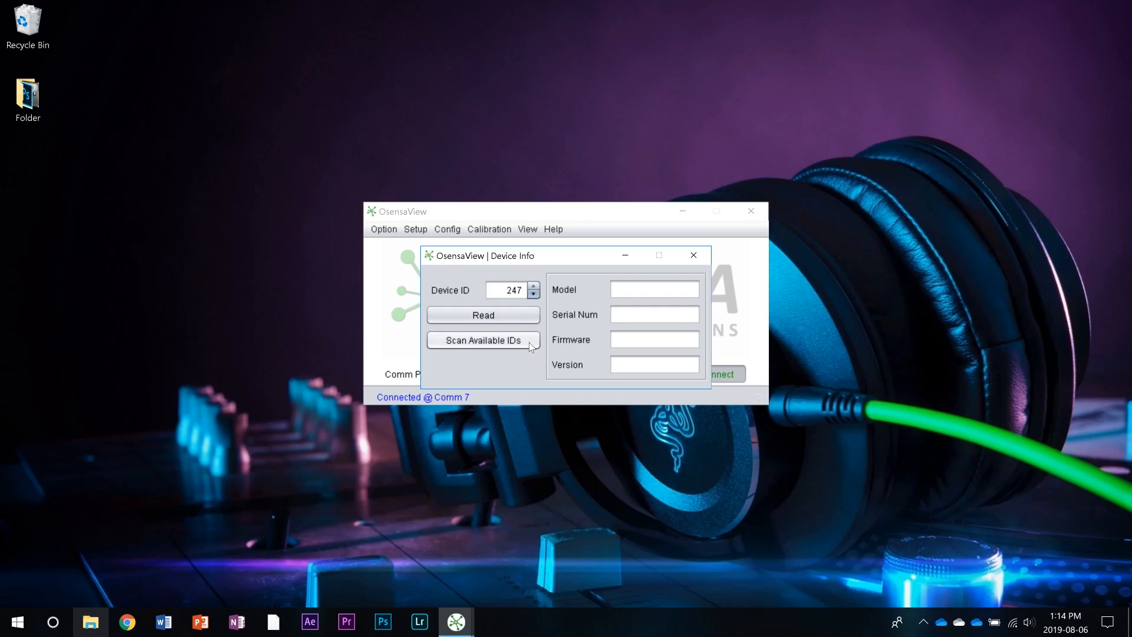
left_click(482, 339)
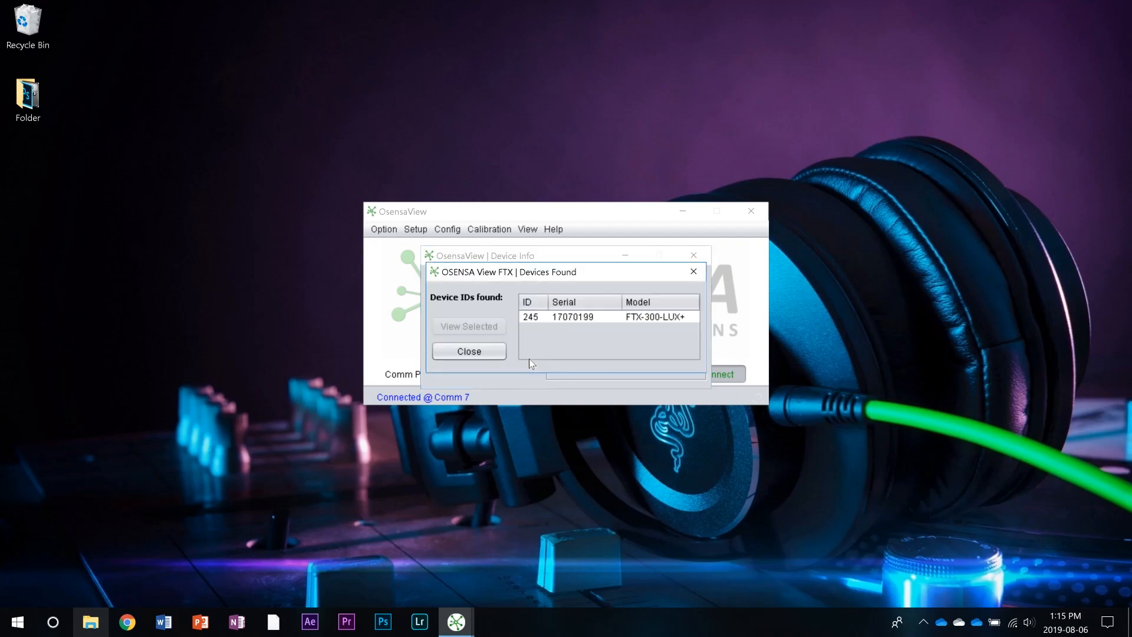
mouse_move(540, 326)
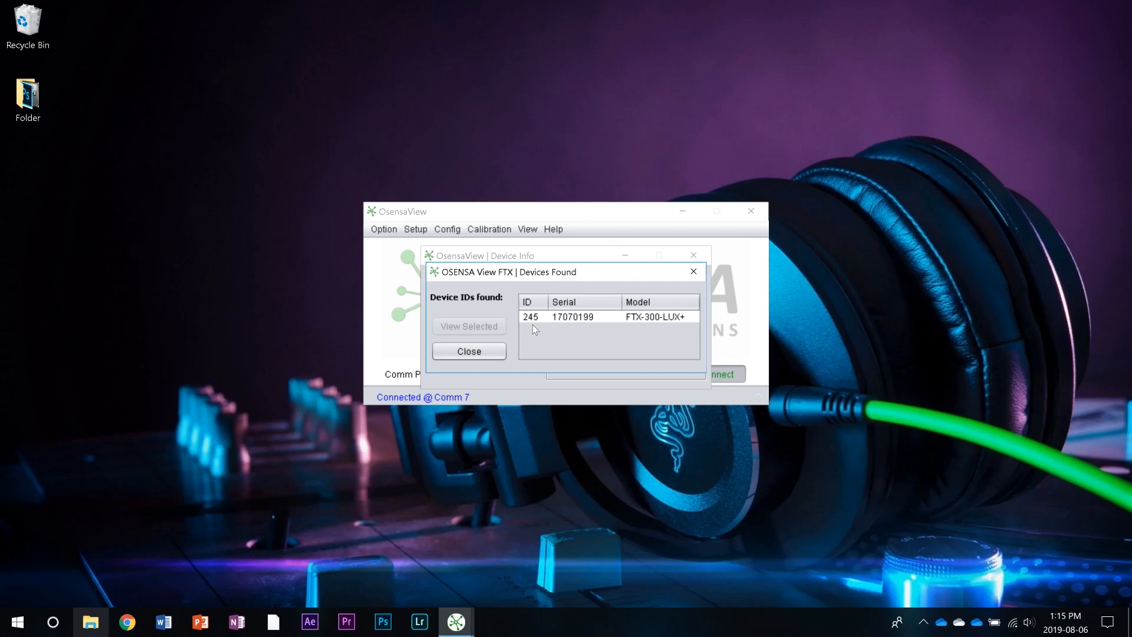
left_click(692, 271)
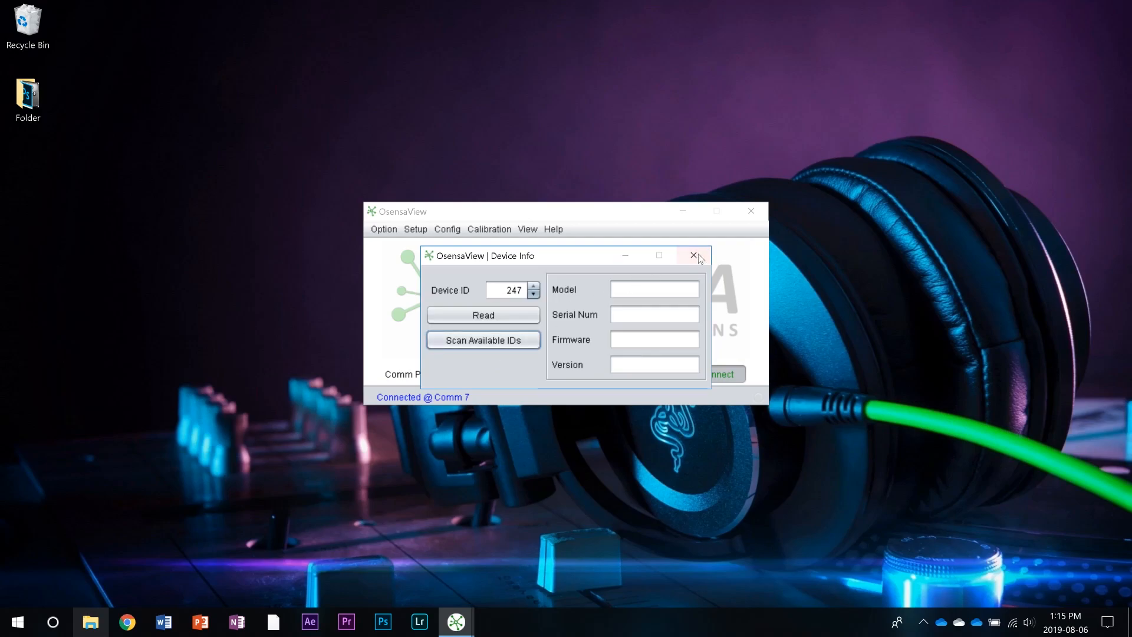
Set Device ID to 245 and read its serial number 17070199.
left_click(445, 229)
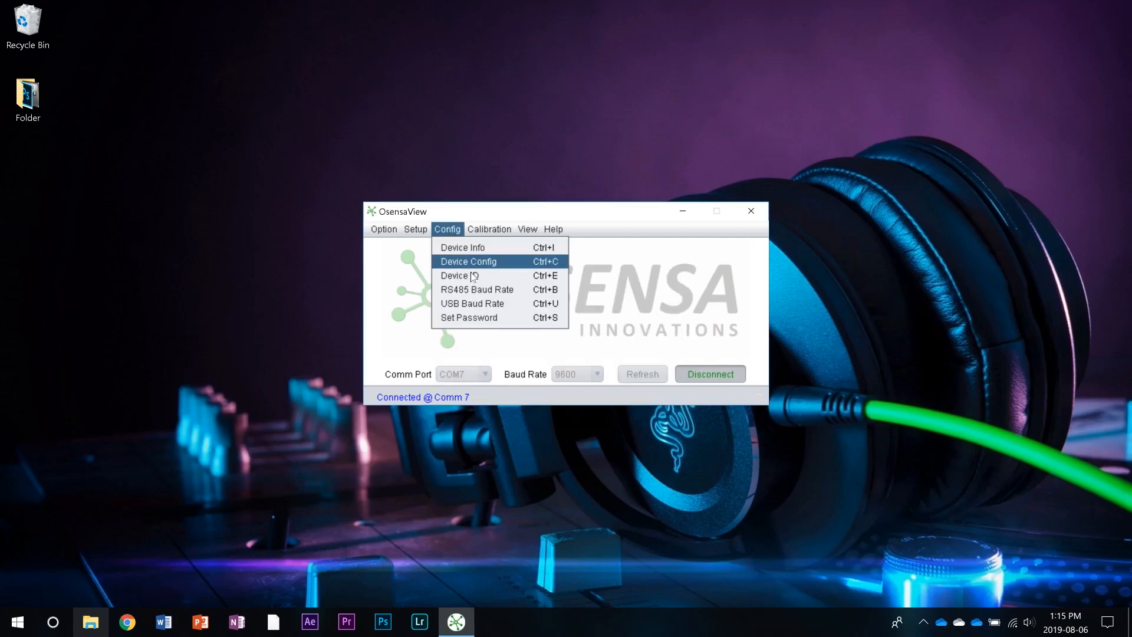
left_click(458, 275)
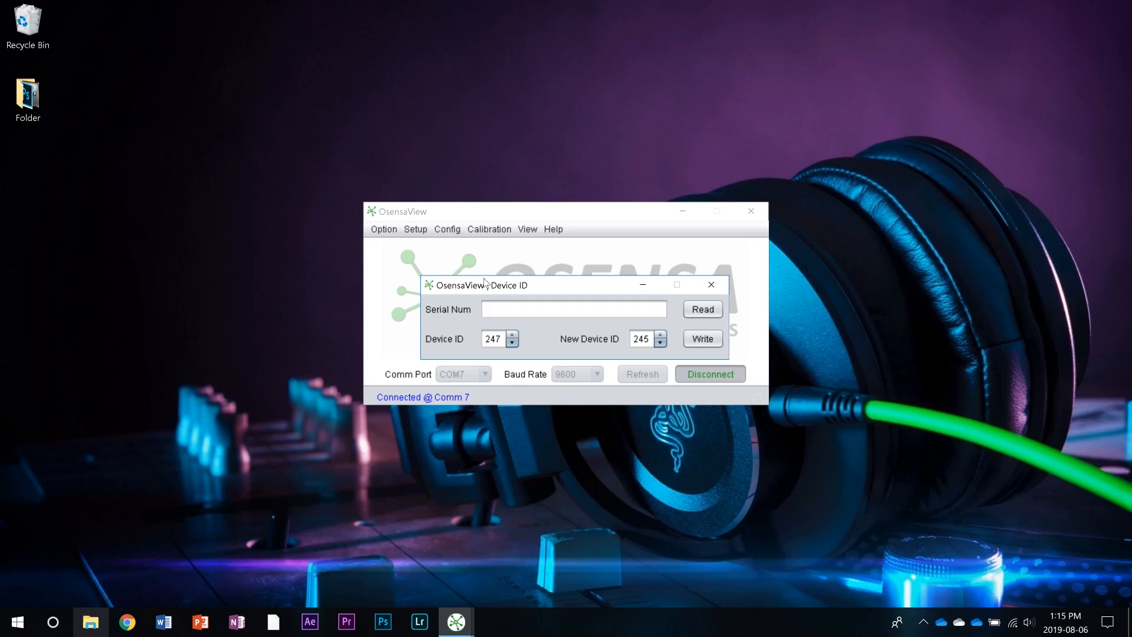
left_click(493, 339)
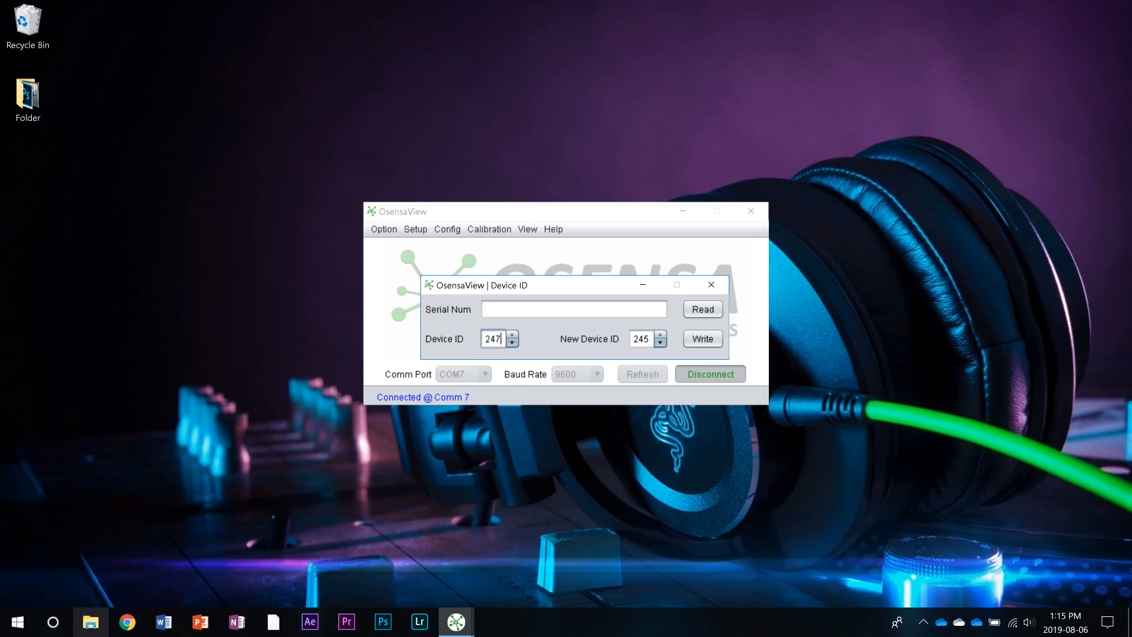
key("Backspace")
type("5")
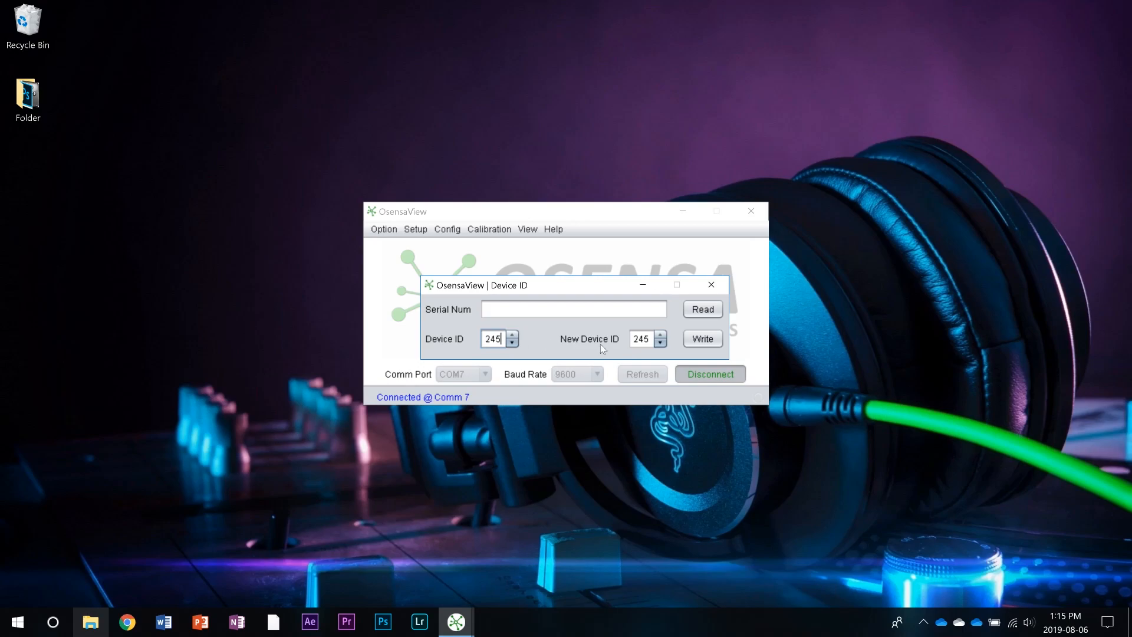
left_click(642, 338)
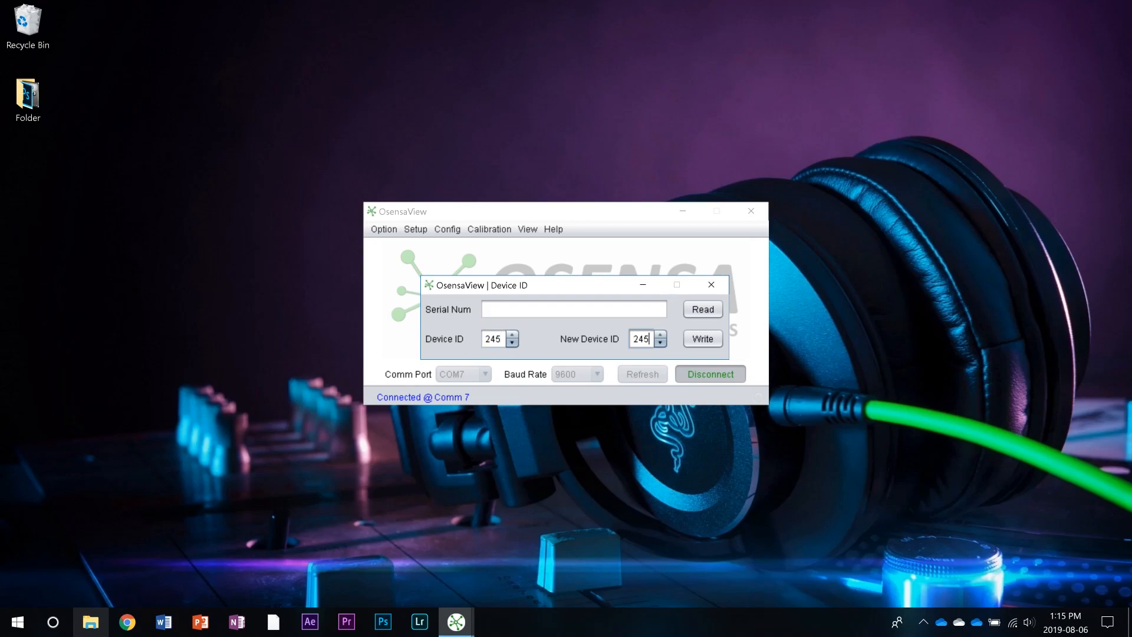
left_click(701, 309)
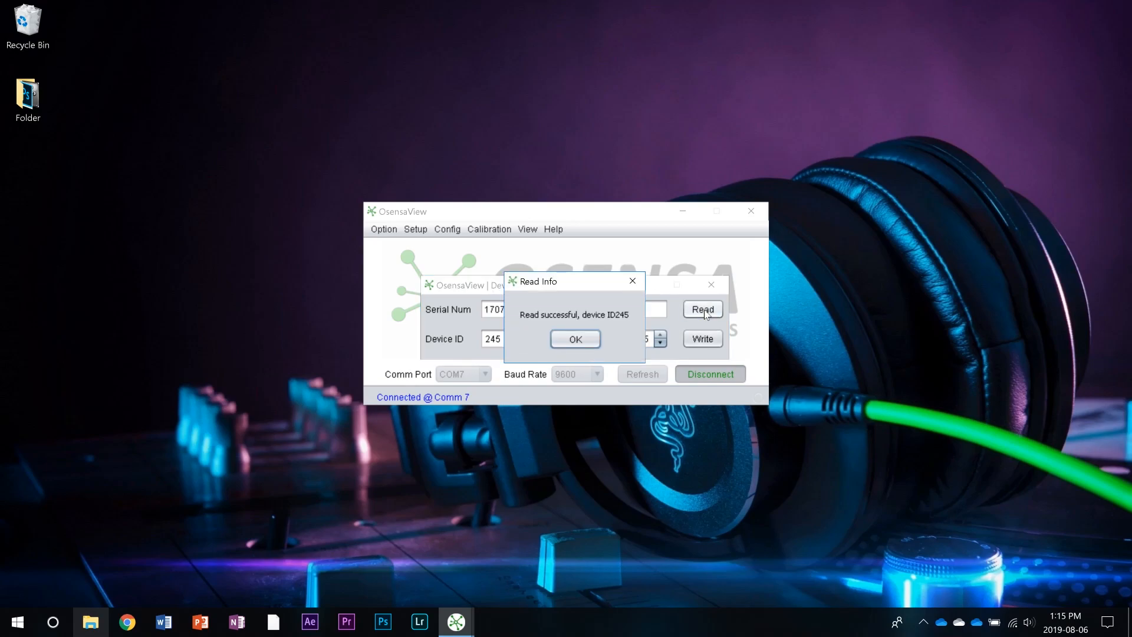
left_click(574, 338)
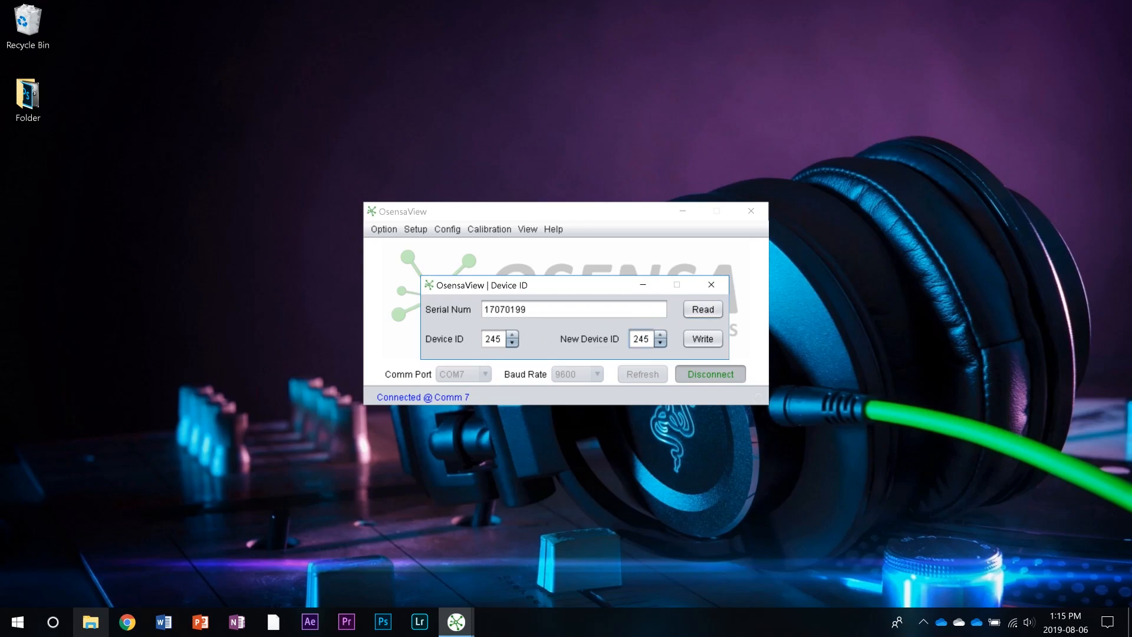
Write new device ID 247 to the sensor, confirming the admin password.
type("247")
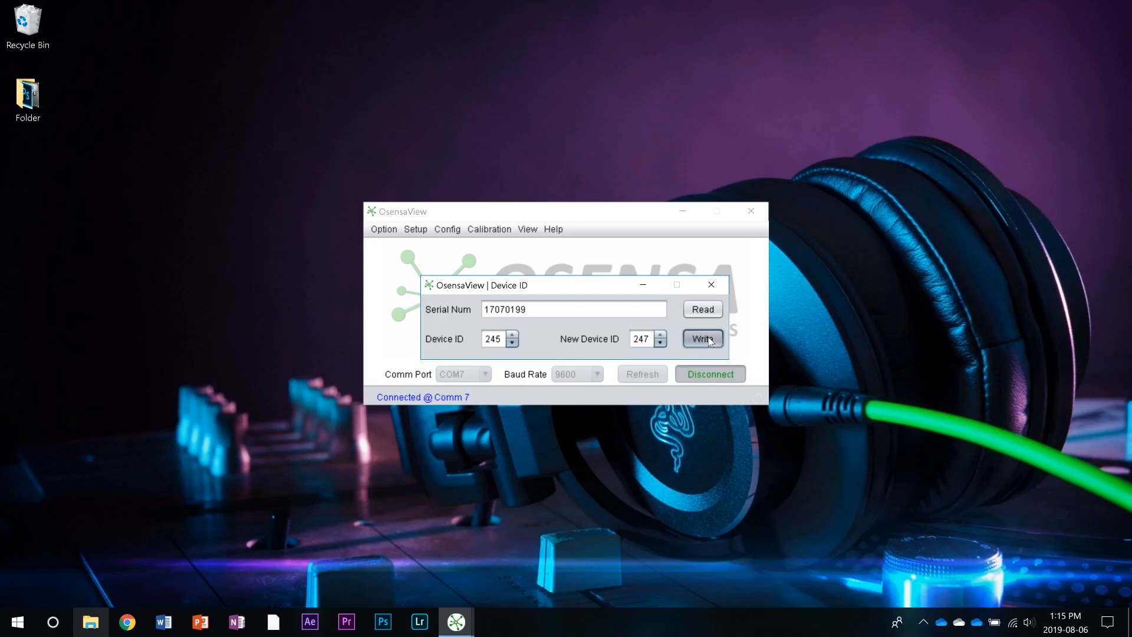
left_click(701, 339)
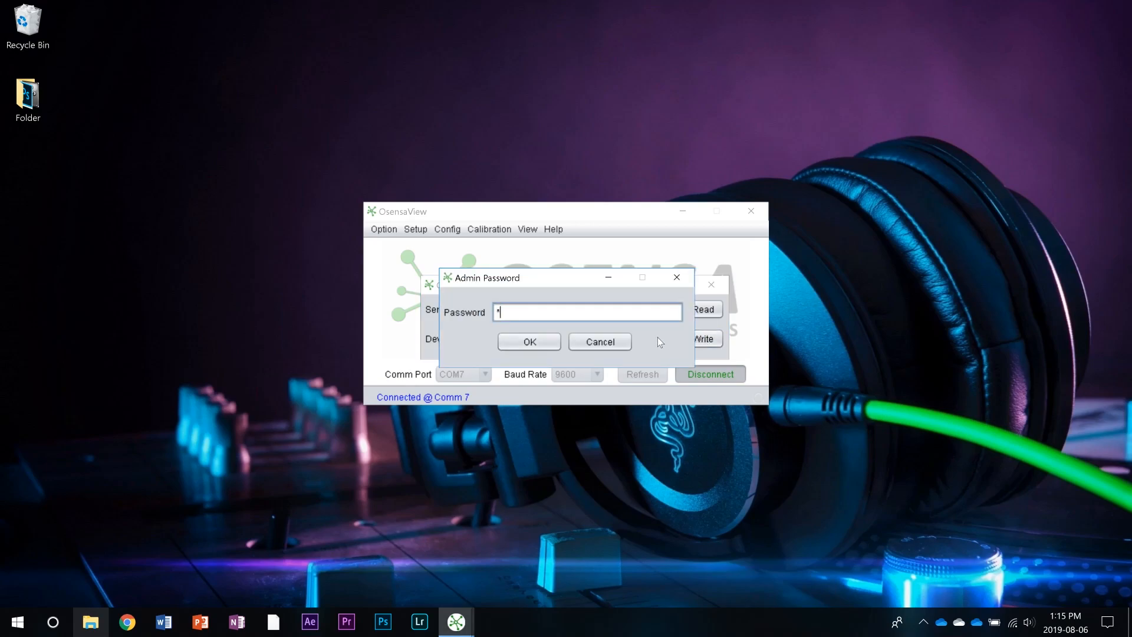
left_click(528, 341)
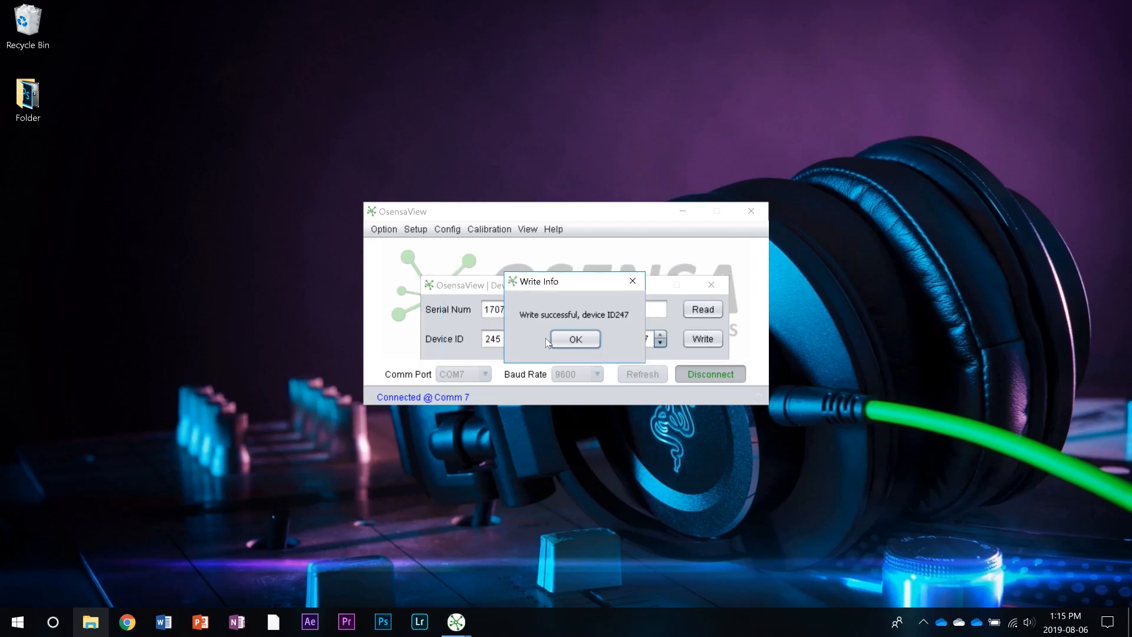
left_click(575, 340)
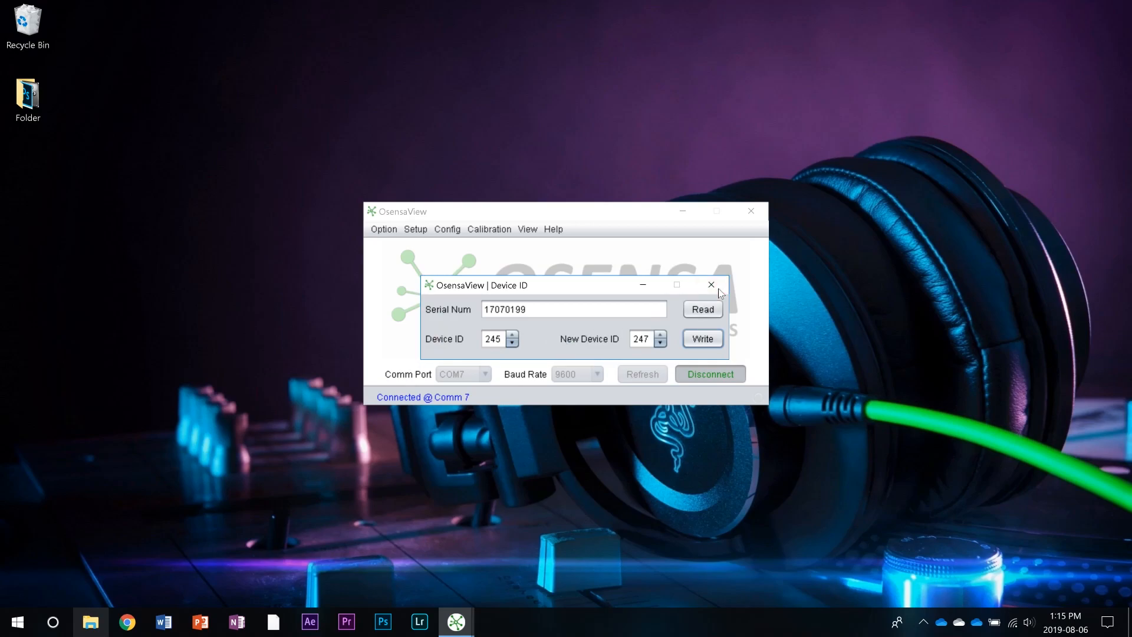
Read device 247's info: model FTX-300-LUX+, serial 17070199, firmware SCC-0009A version 3.11.
left_click(445, 229)
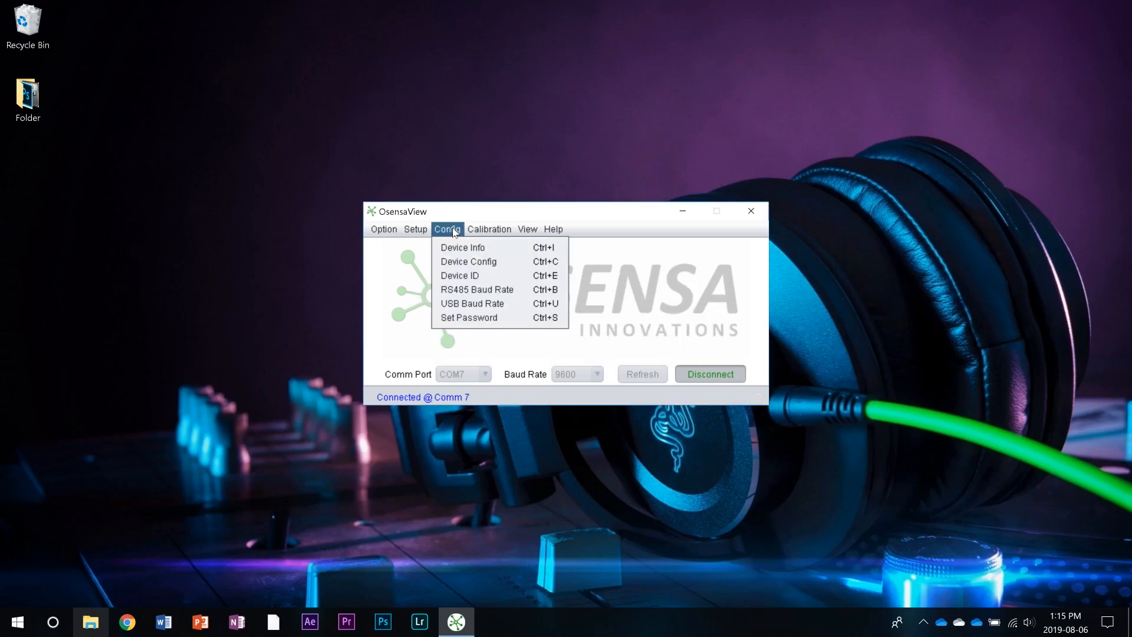
left_click(462, 246)
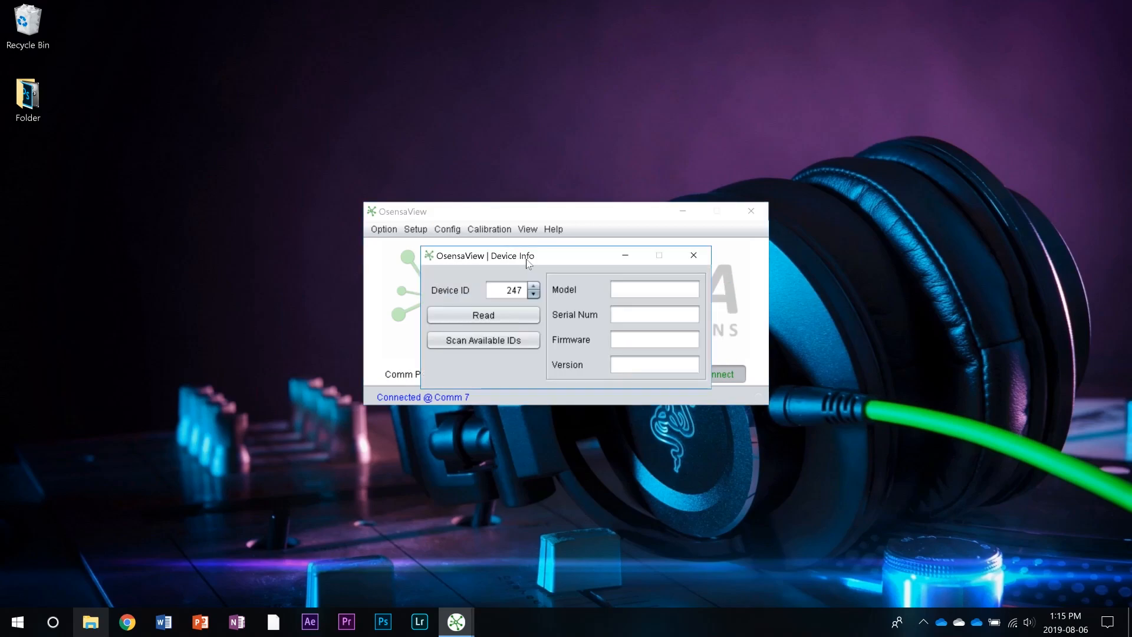
left_click(482, 315)
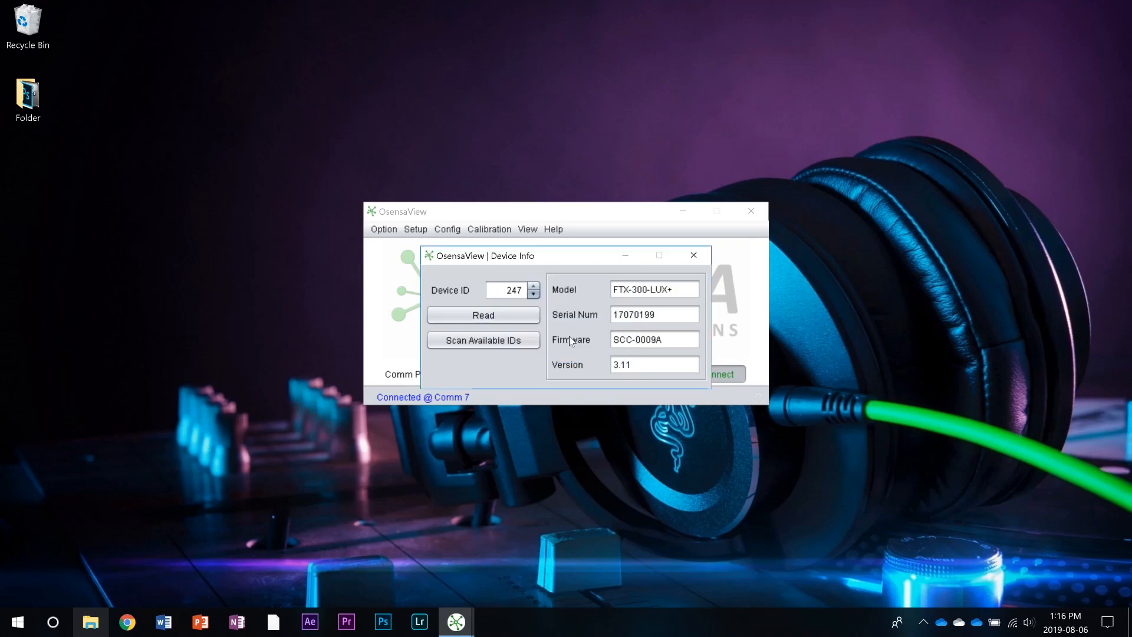
left_click(692, 255)
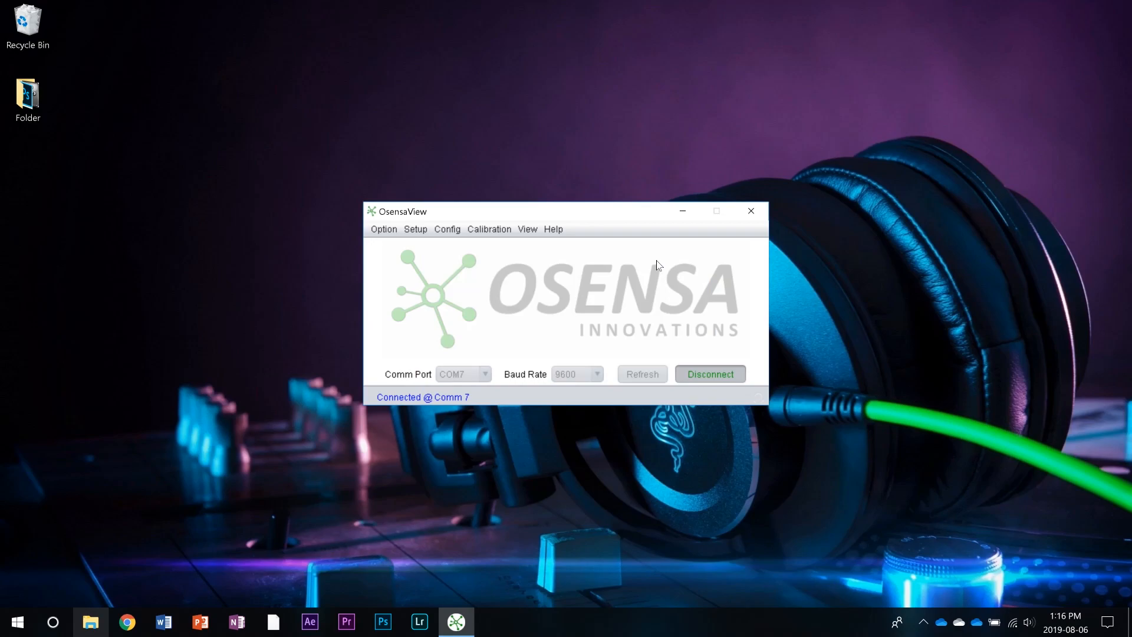
mouse_move(459, 231)
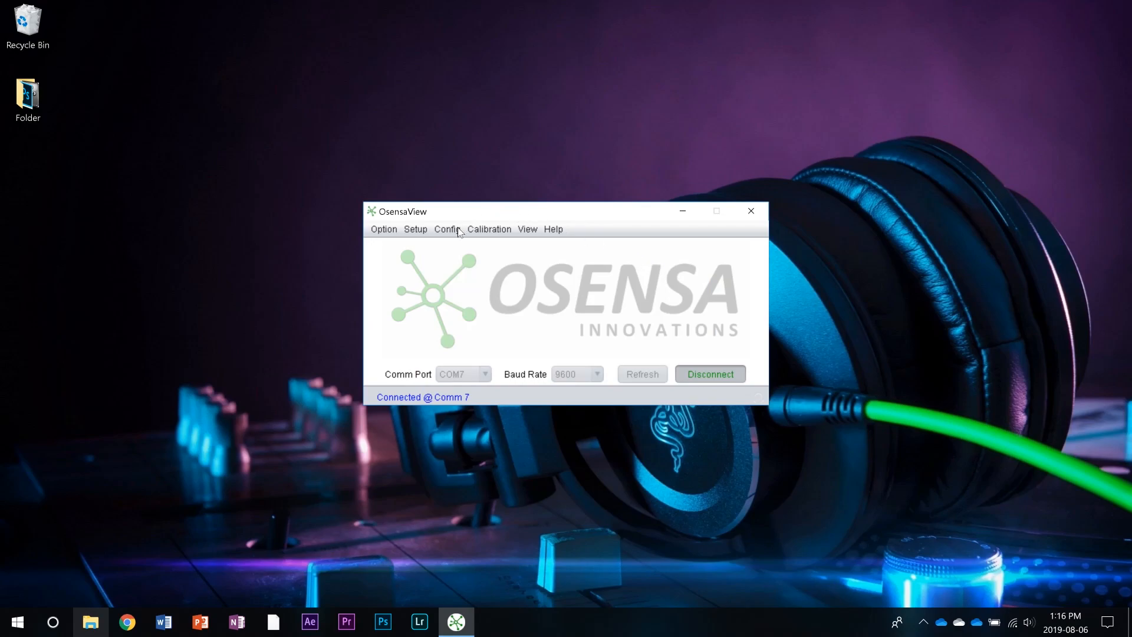
Read device 247's channel settings into Device Configuration, cancelling the admin password prompt.
left_click(445, 228)
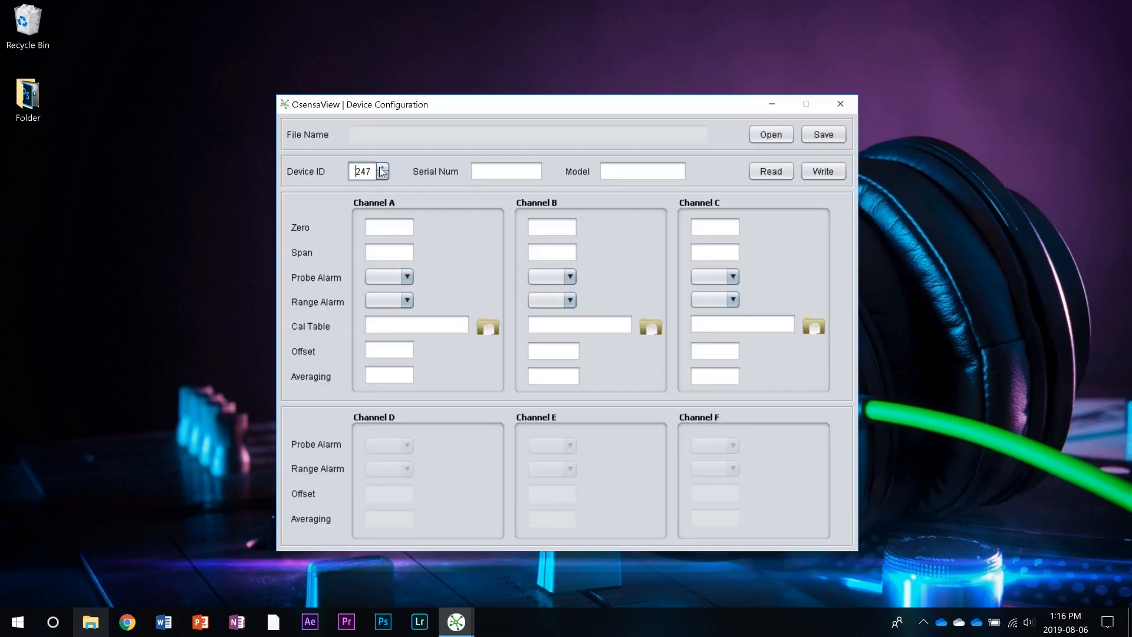
left_click(769, 171)
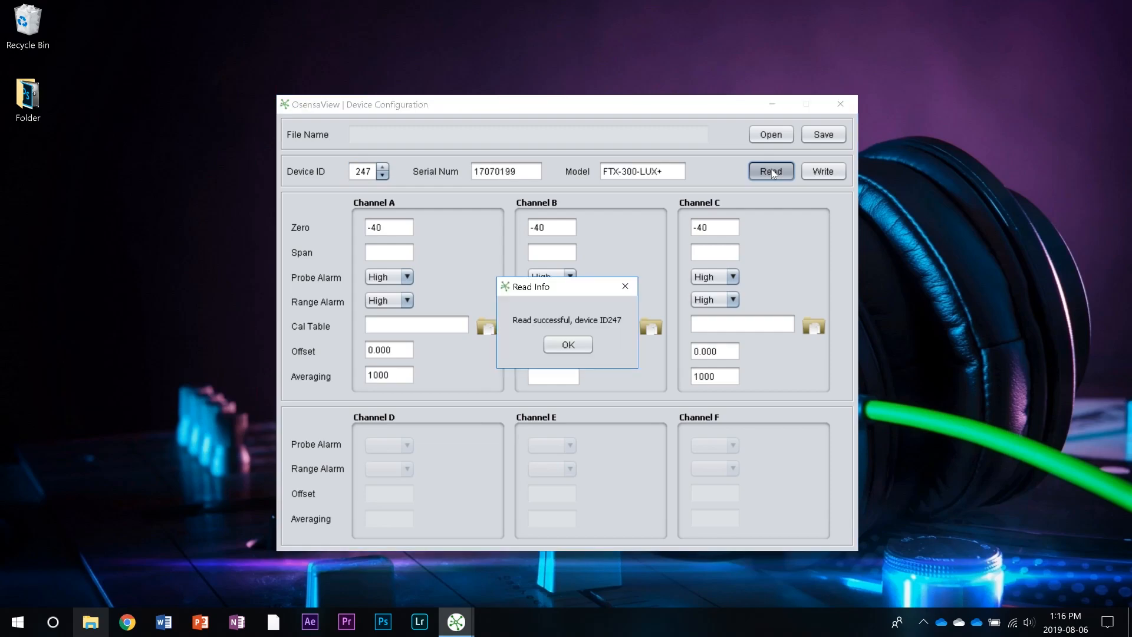
left_click(567, 343)
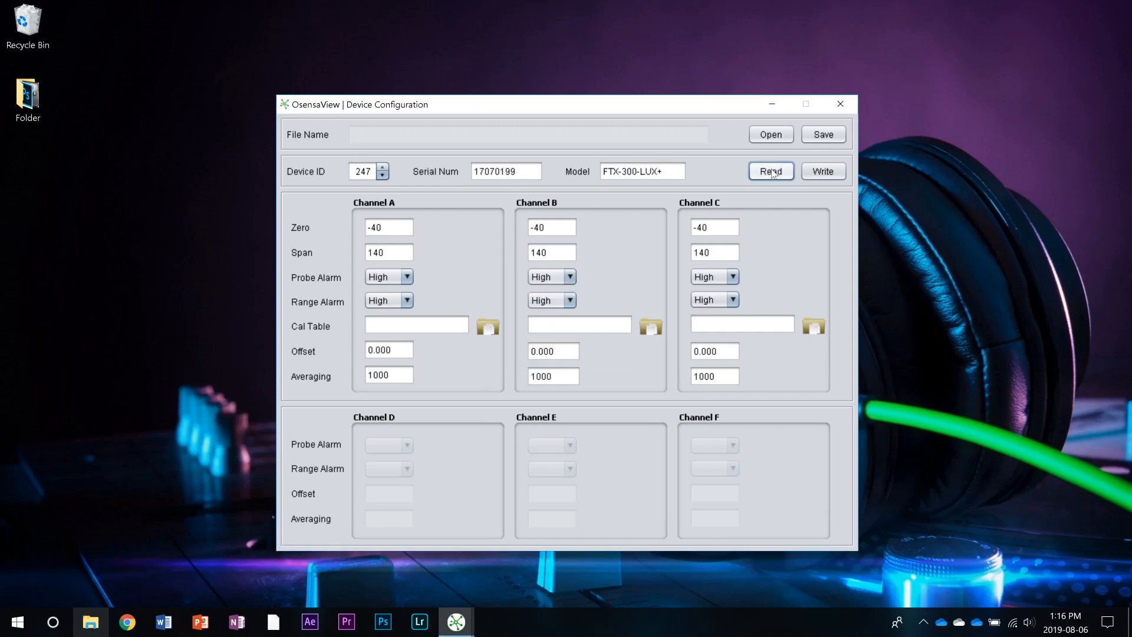
left_click(406, 276)
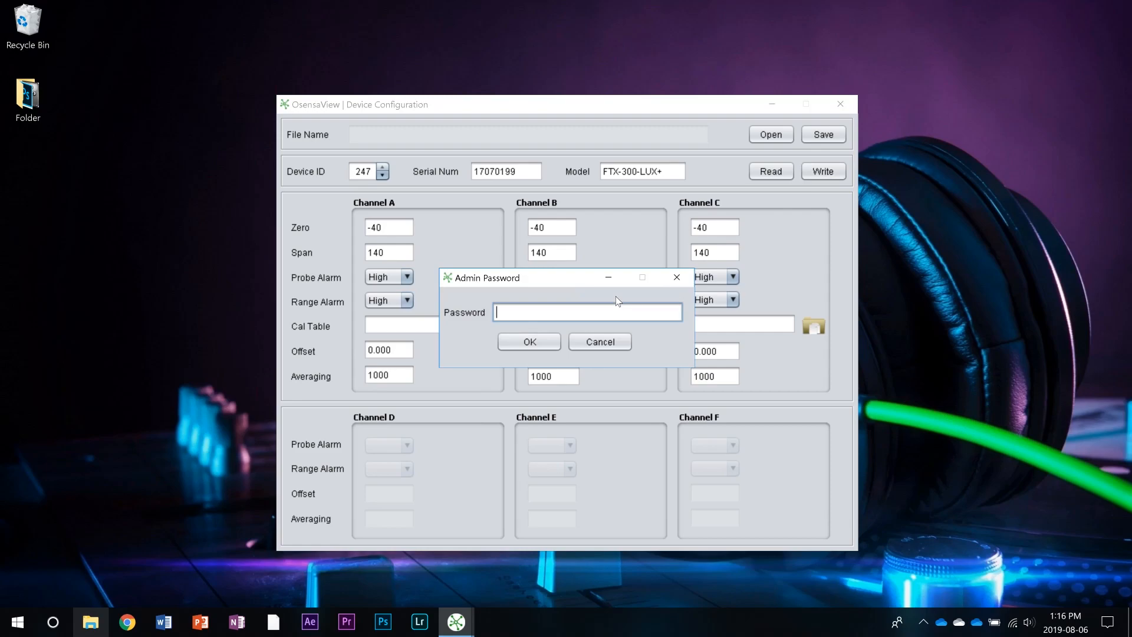
left_click(528, 342)
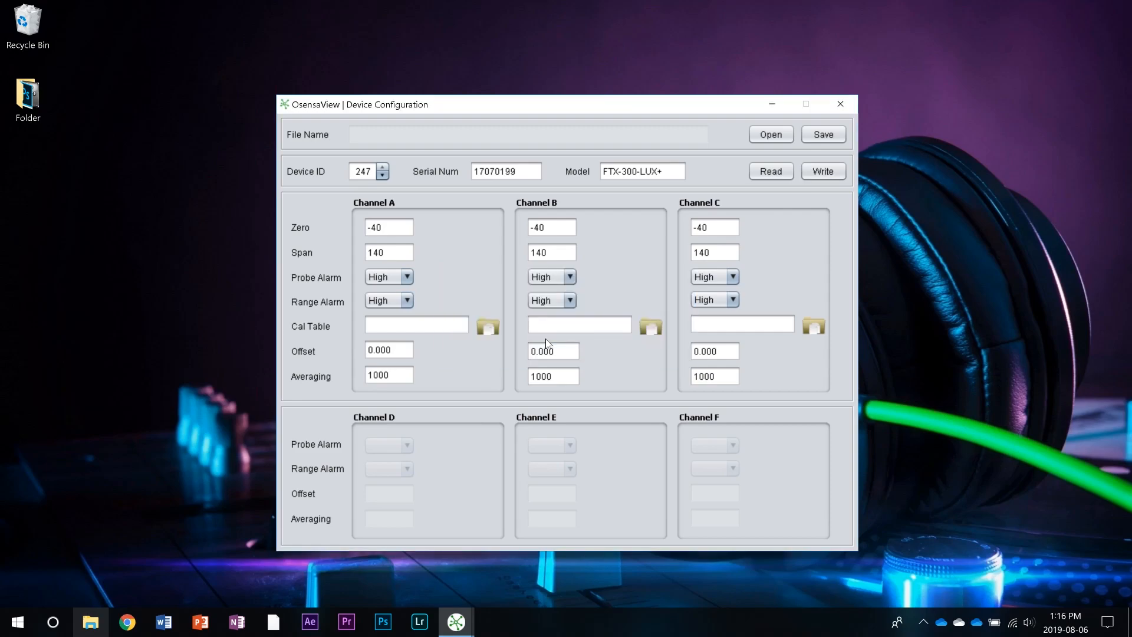
left_click(822, 171)
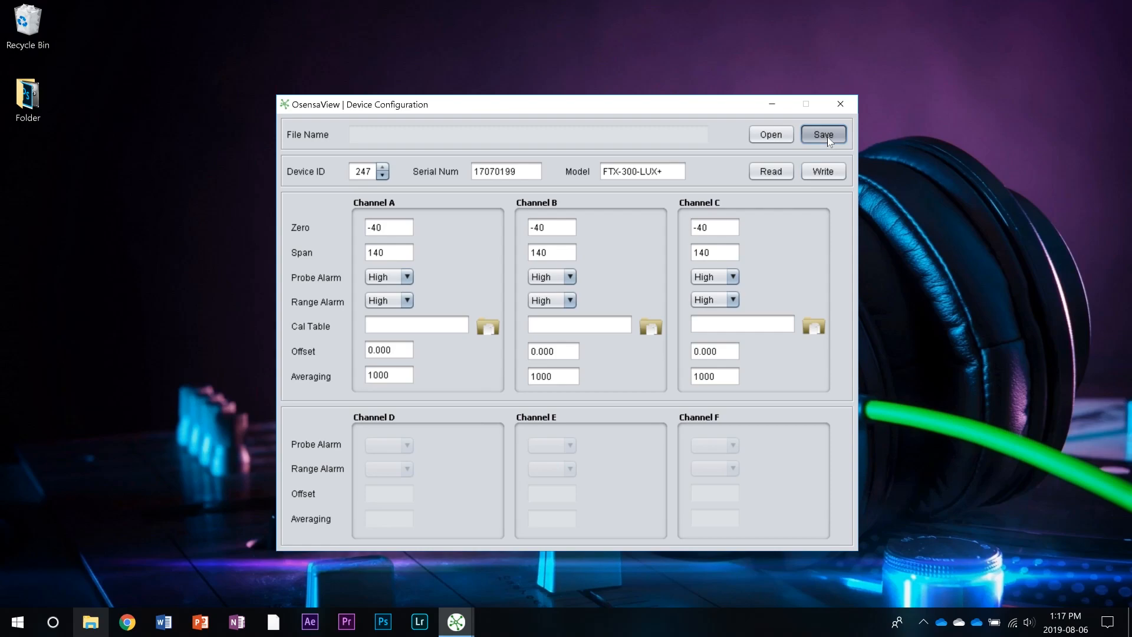
Save the configuration as custom.cfg, reload that file, and close Device Configuration.
left_click(821, 134)
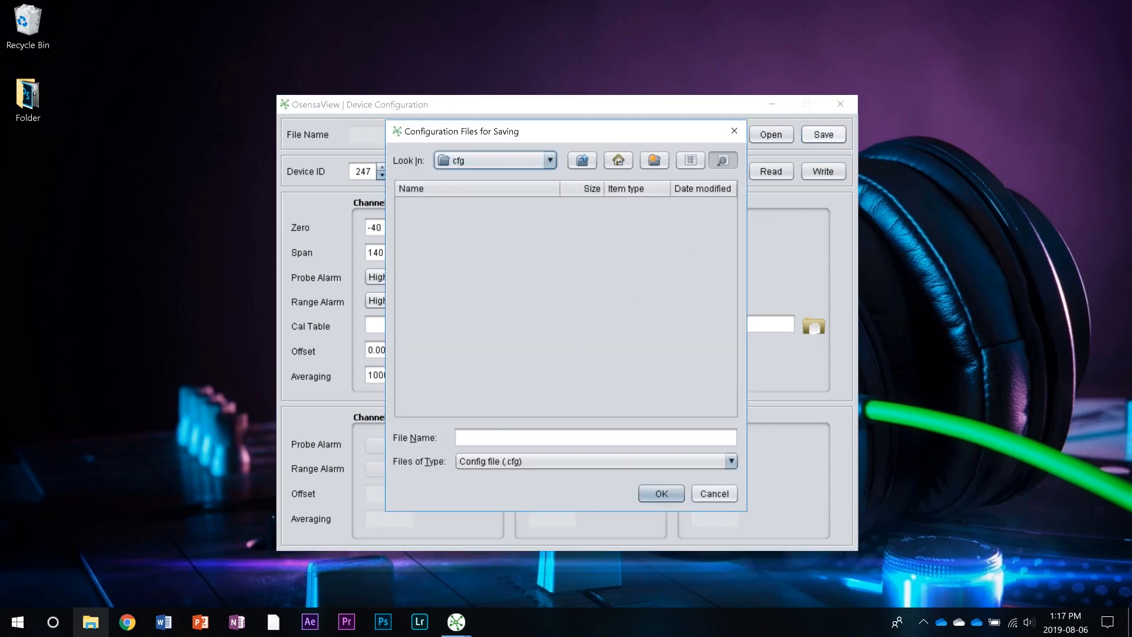
type("custo")
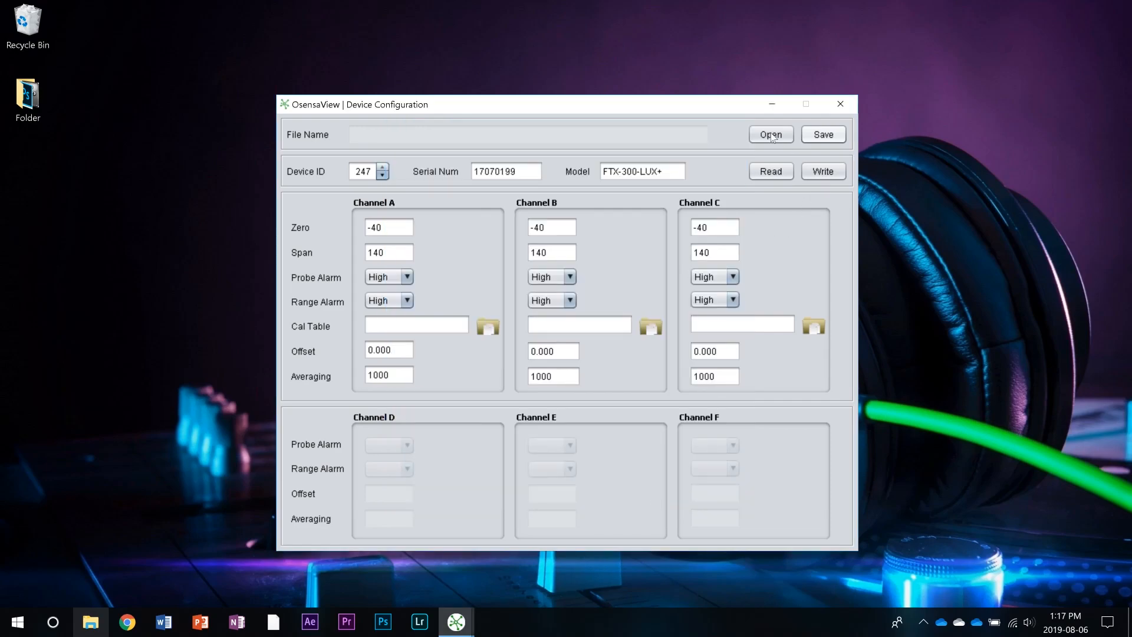
left_click(770, 135)
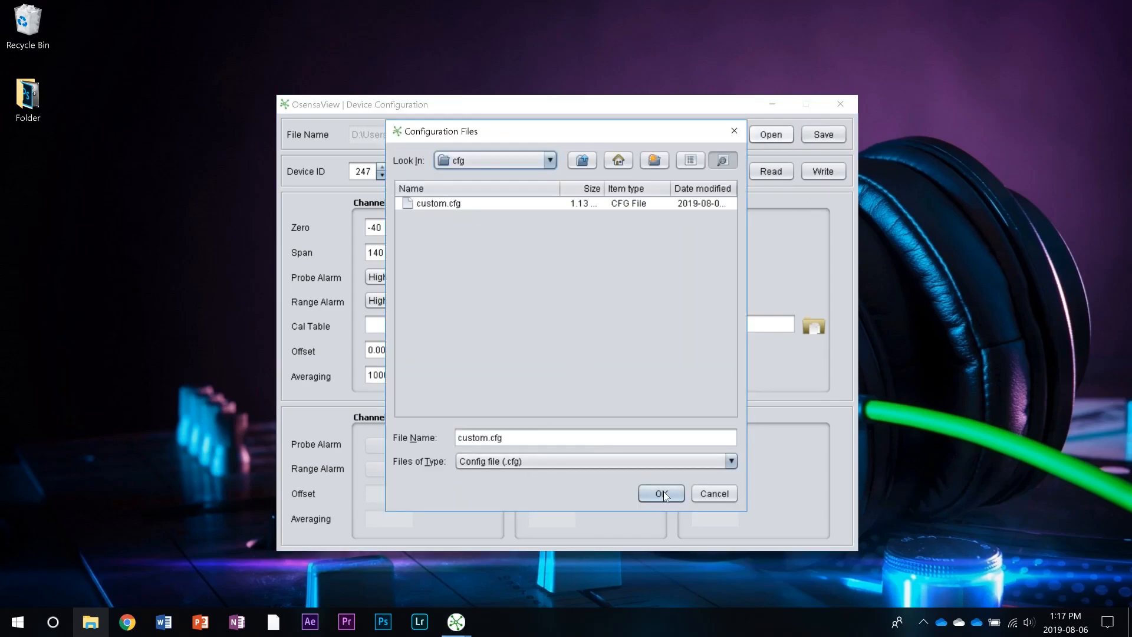
left_click(659, 493)
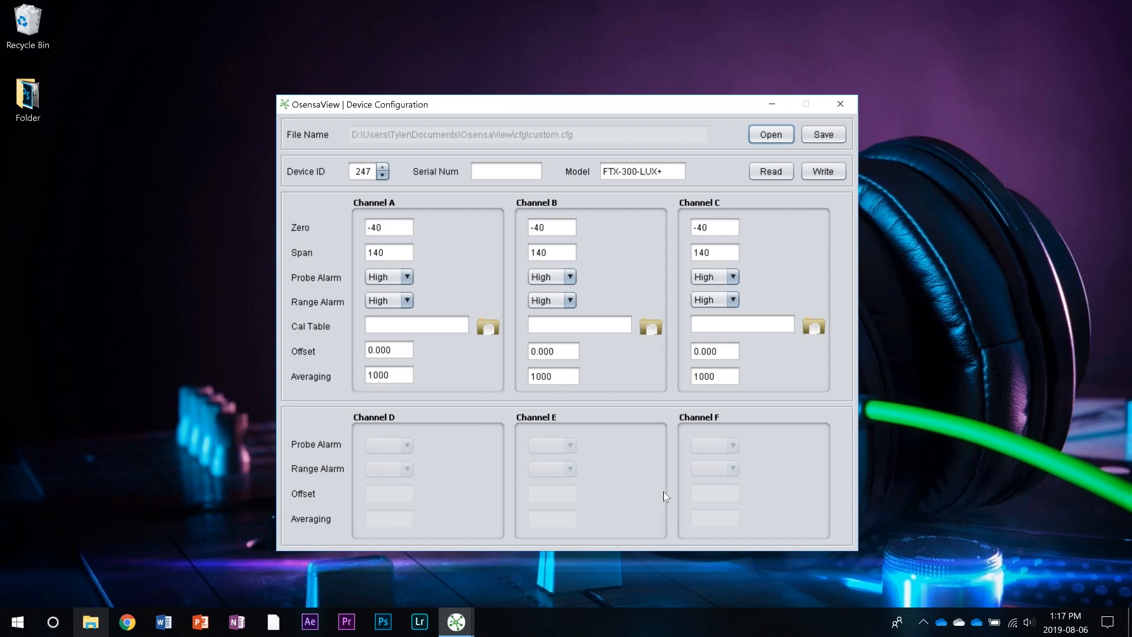
left_click(527, 228)
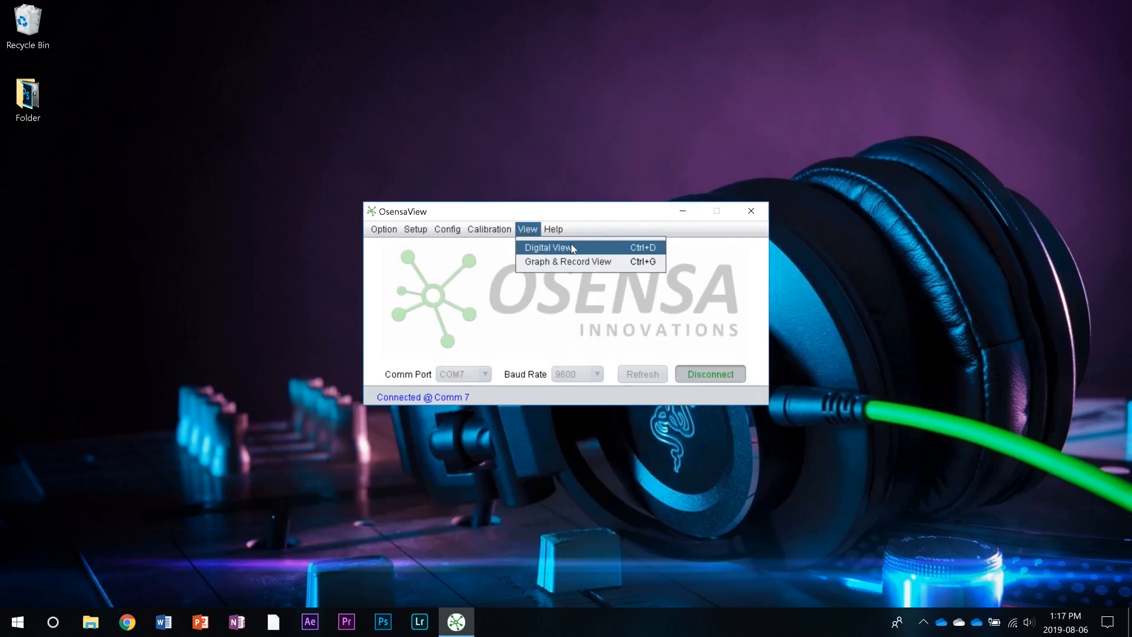
Start Digital View streaming device 247 channel B, around −46.60 °C, and bring up its settings.
left_click(548, 247)
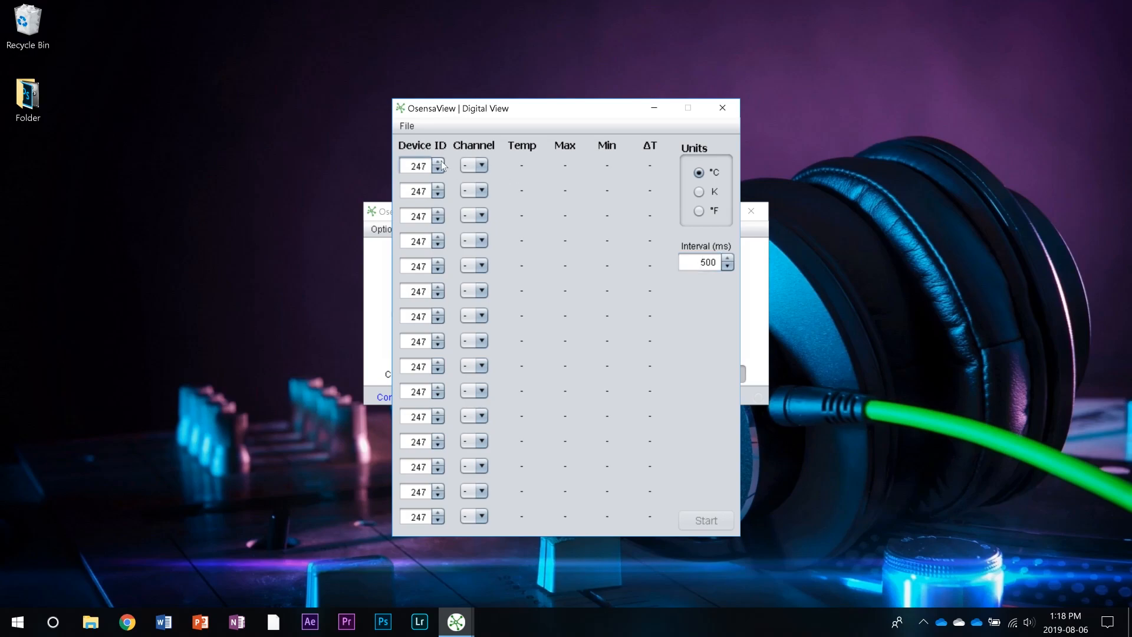
left_click(467, 165)
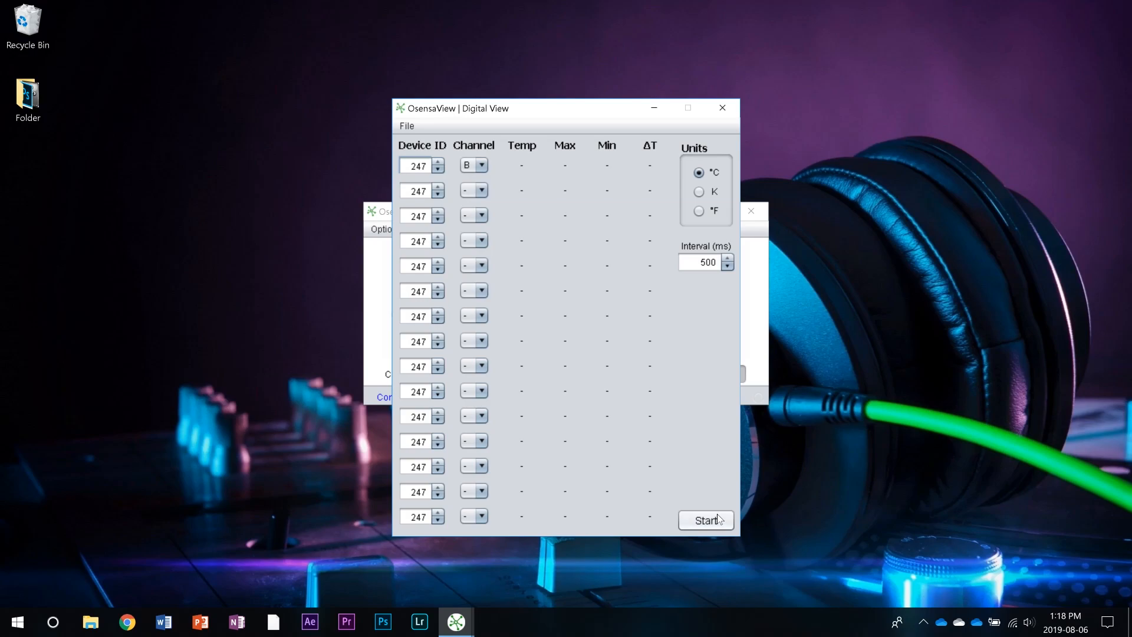
left_click(705, 520)
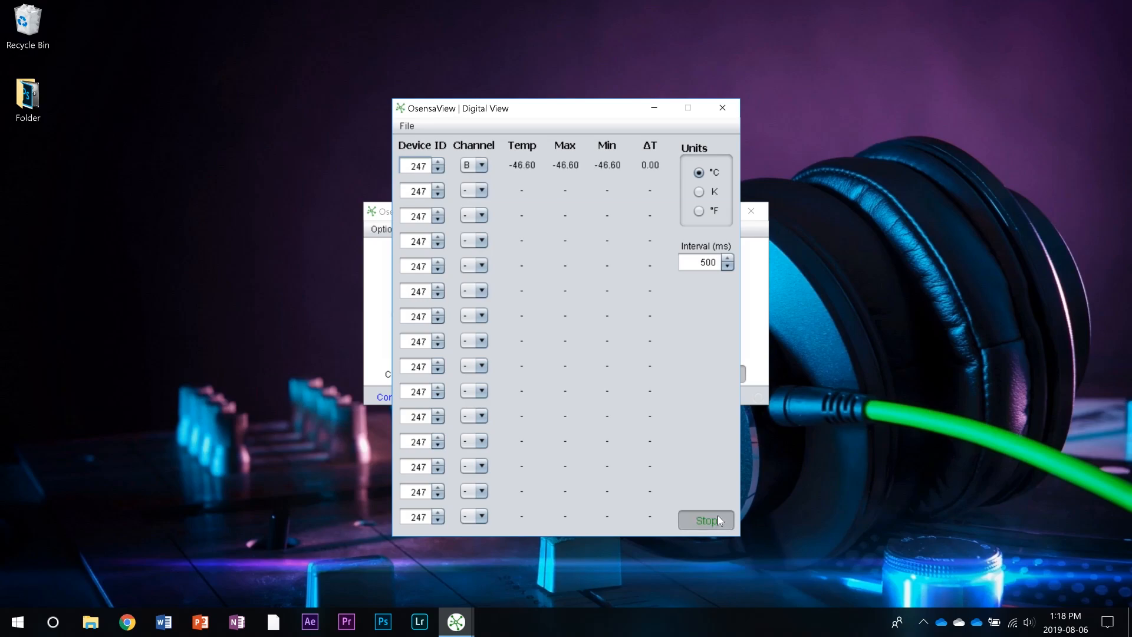
mouse_move(722, 497)
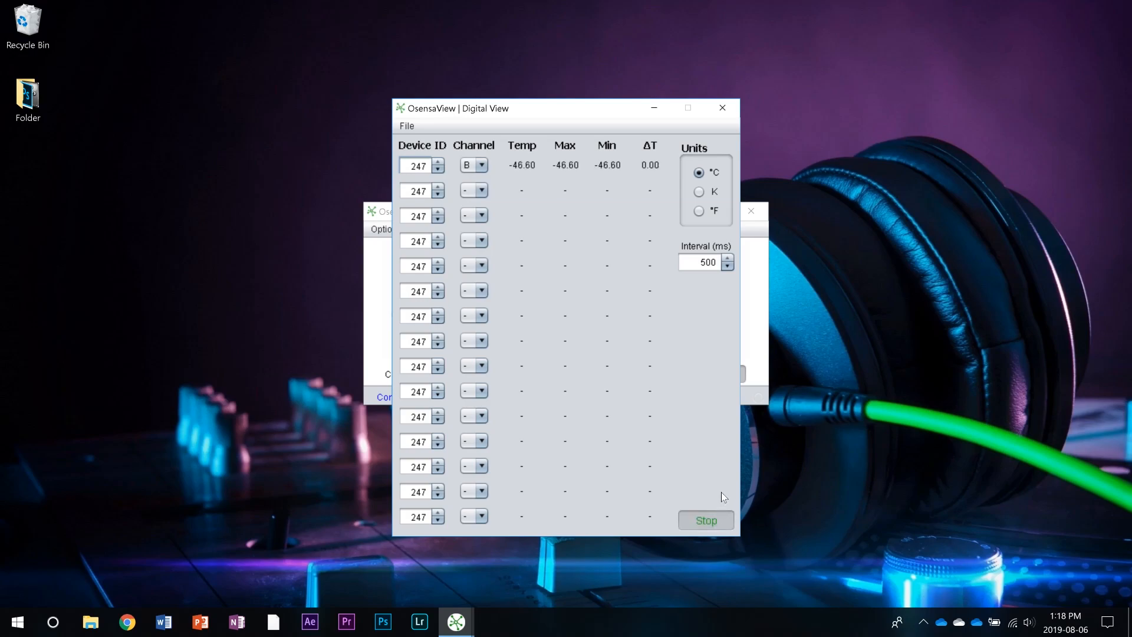
left_click(417, 165)
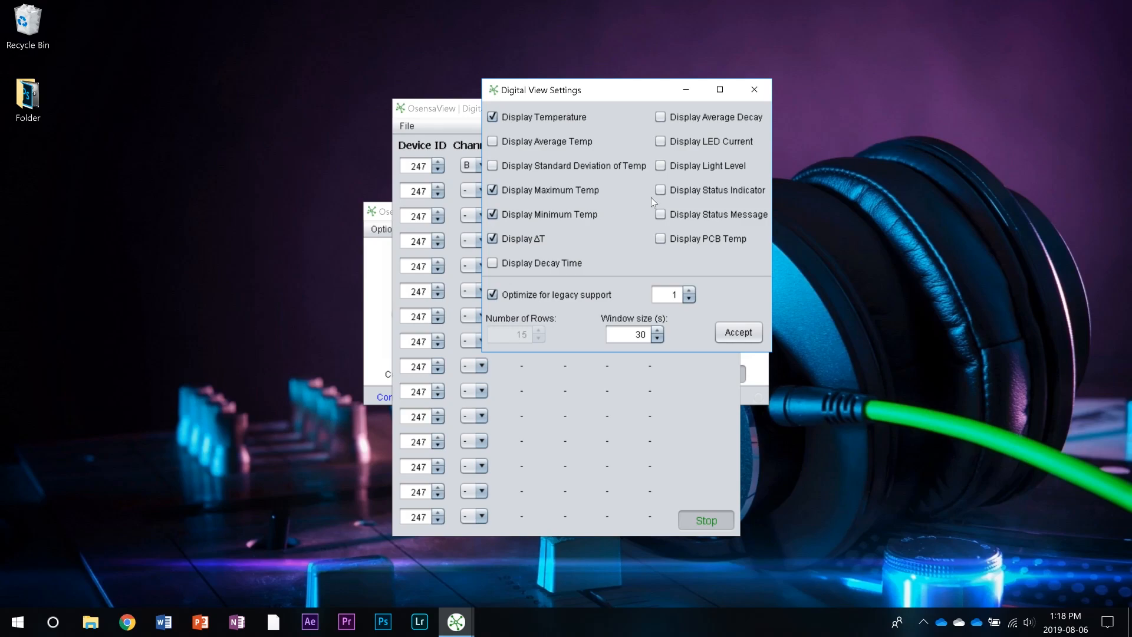
mouse_move(630, 230)
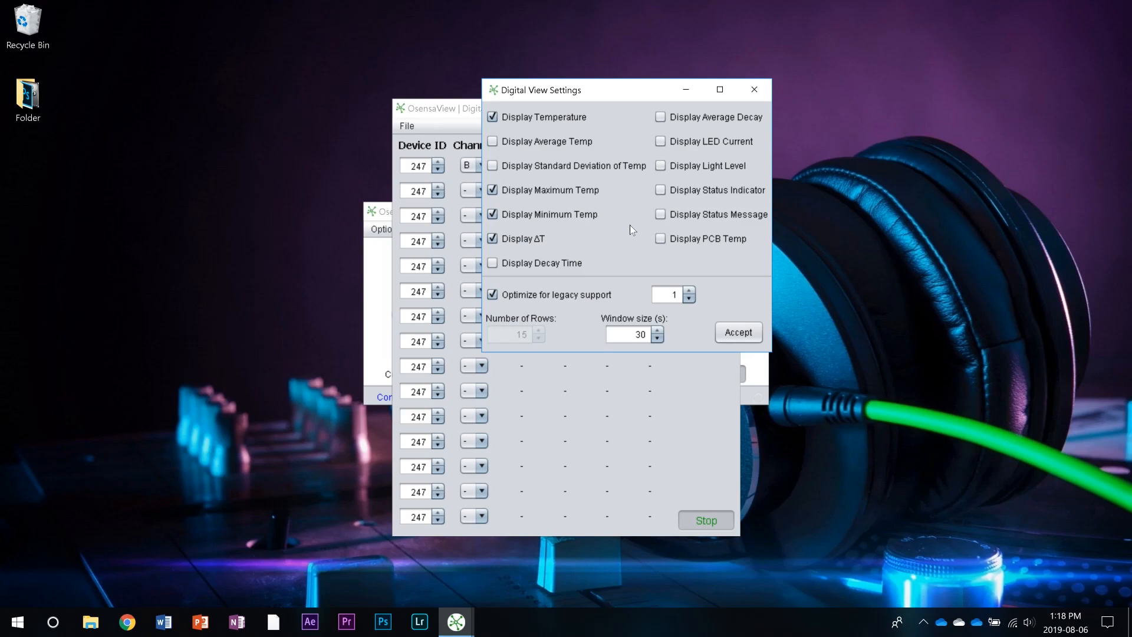
Add Std Deviation, Decay Time, LED Current and Light Level columns to the channel B readout.
left_click(493, 165)
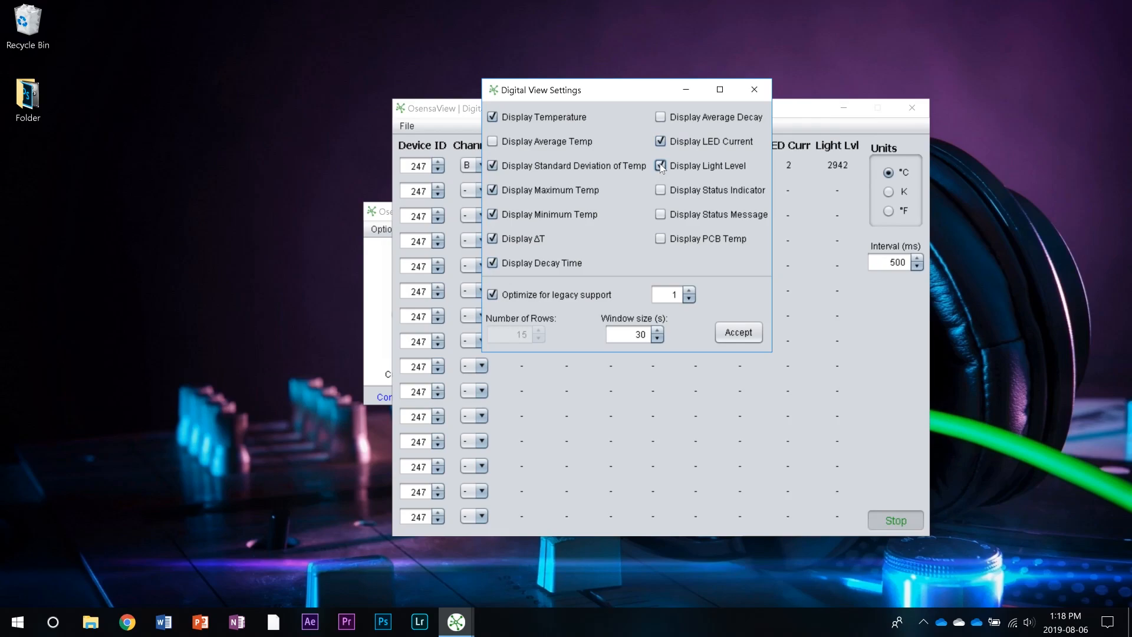
left_click(737, 333)
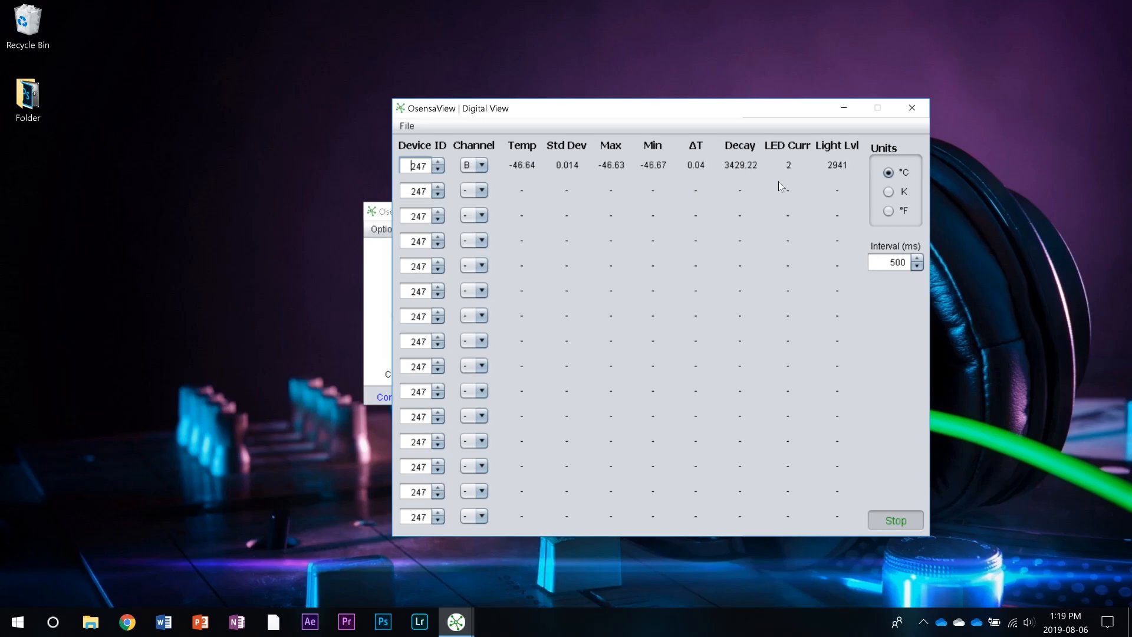
mouse_move(911, 109)
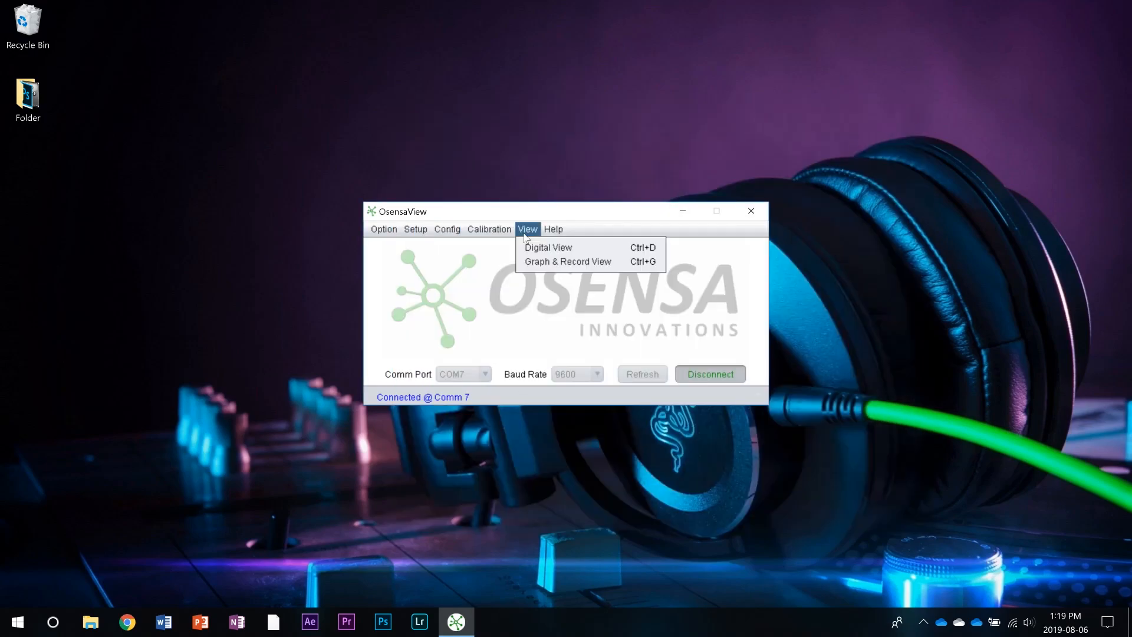
Start recording device 247 channel B to the CSV log file.
left_click(567, 261)
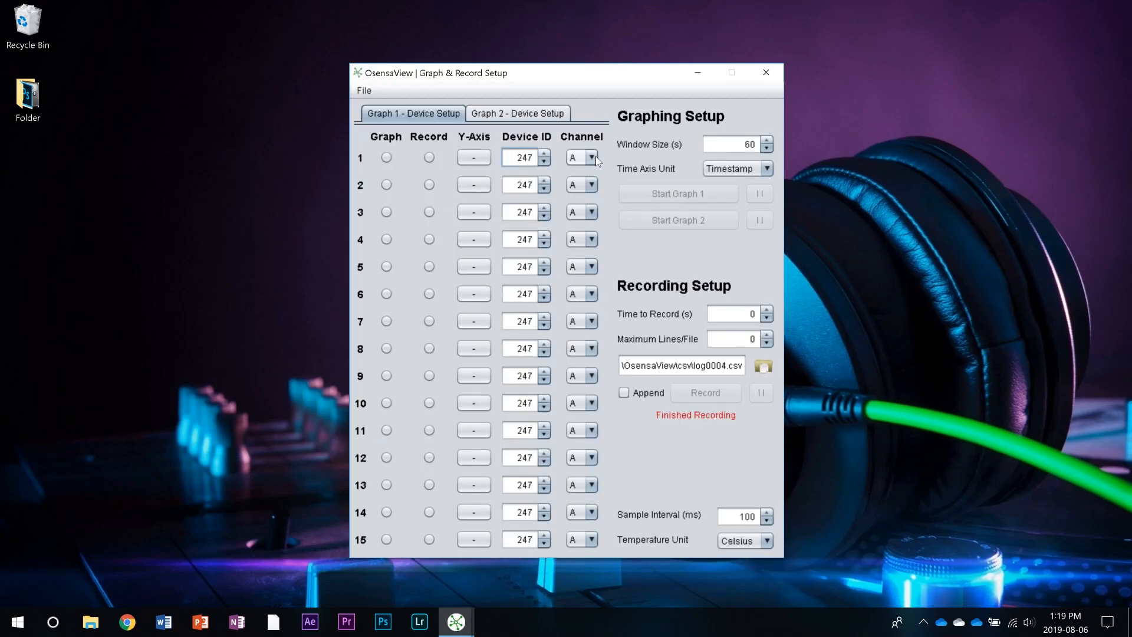
left_click(573, 156)
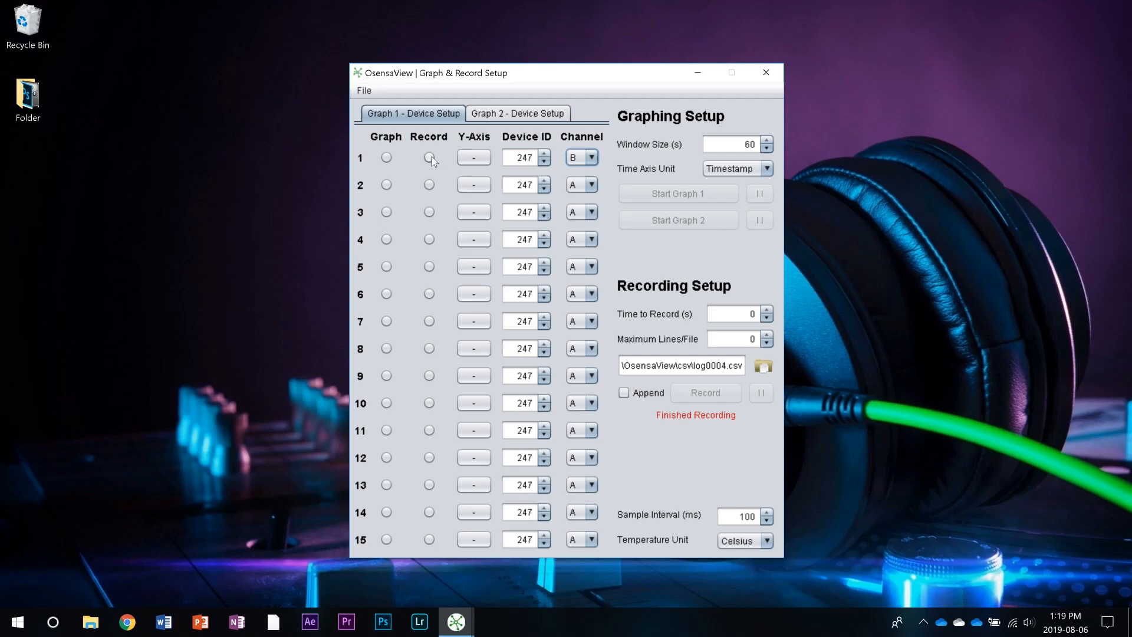
left_click(429, 156)
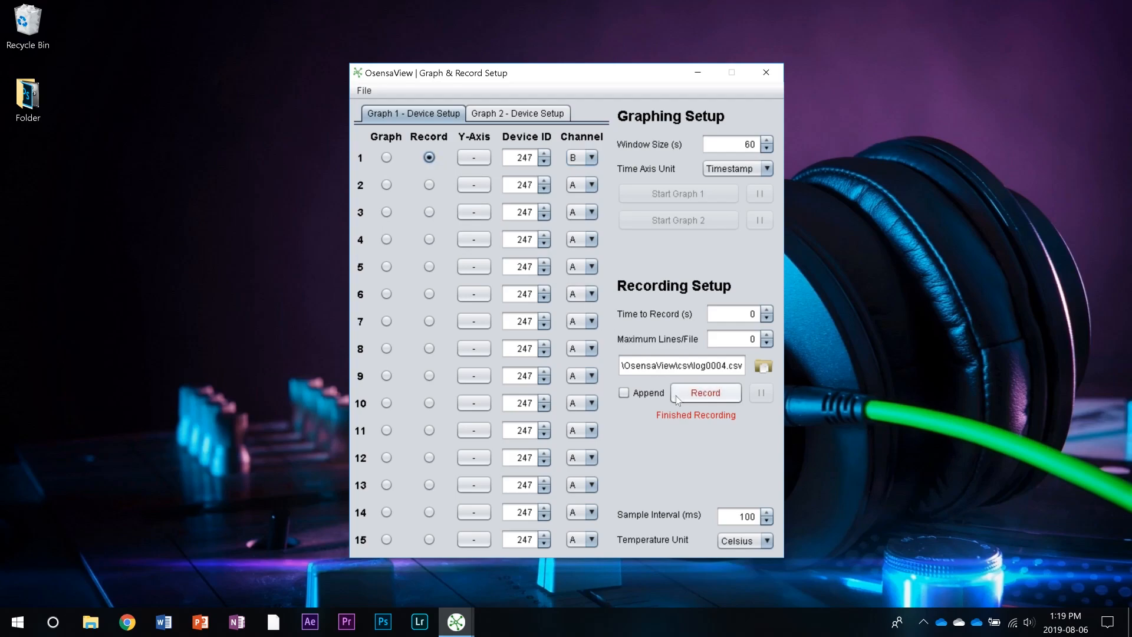
left_click(705, 392)
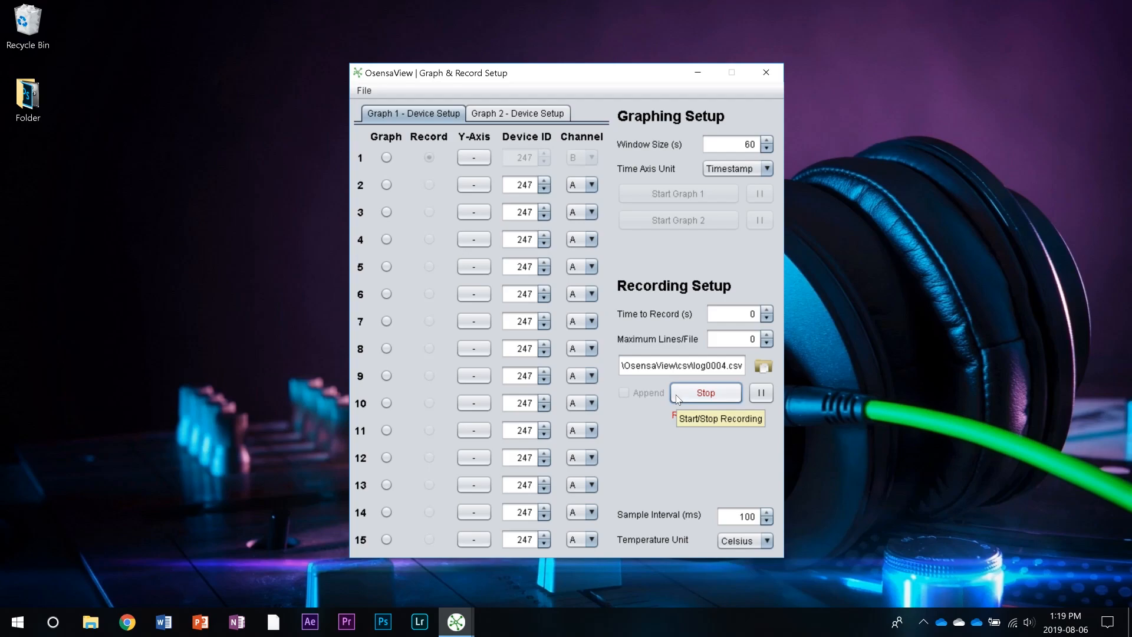
left_click(705, 391)
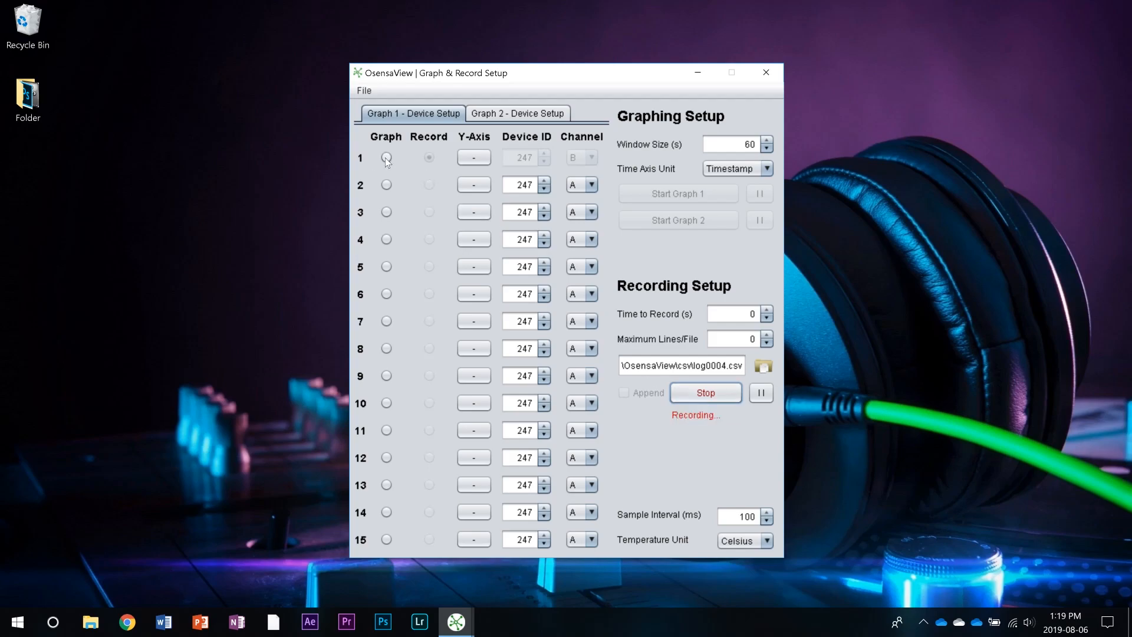
Assign row 1 to Graph 1 on the first y-axis.
left_click(386, 157)
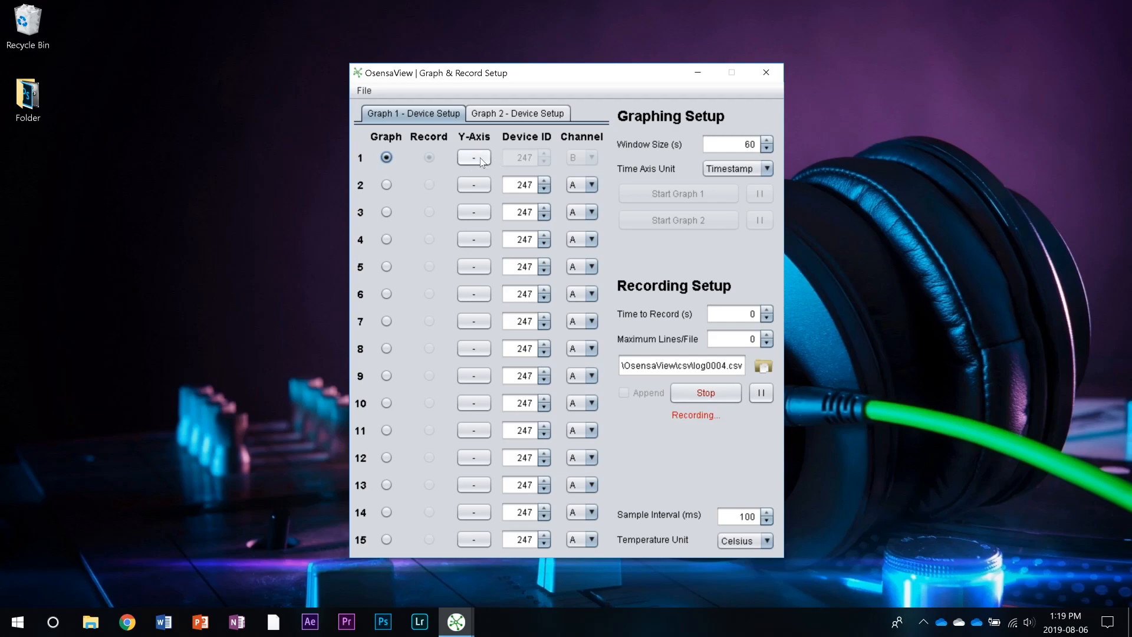
left_click(471, 157)
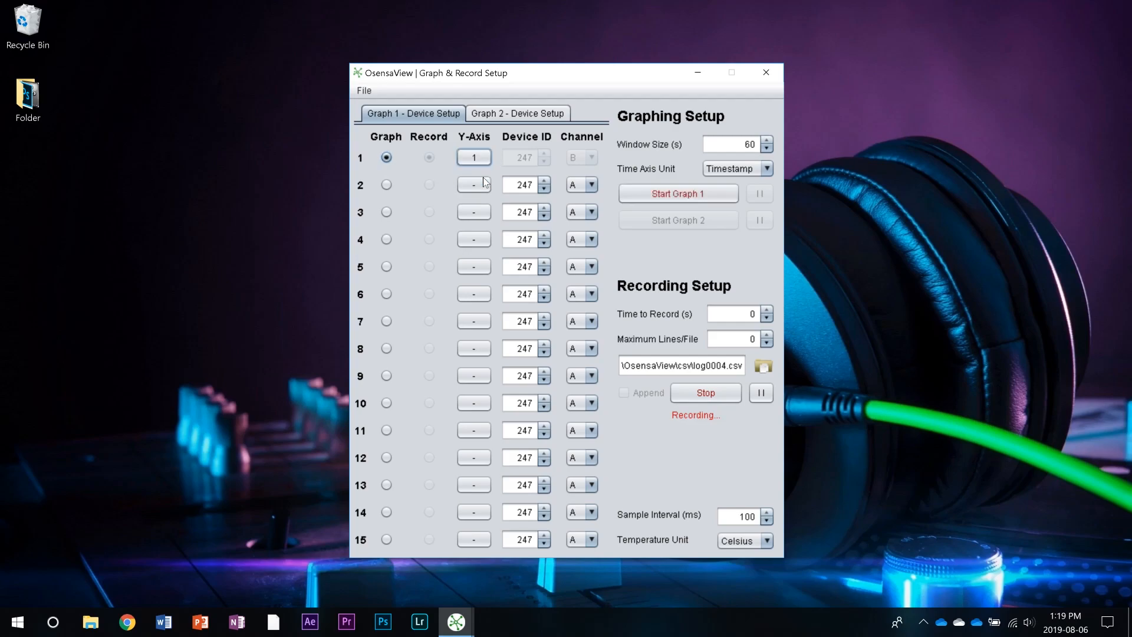
left_click(516, 113)
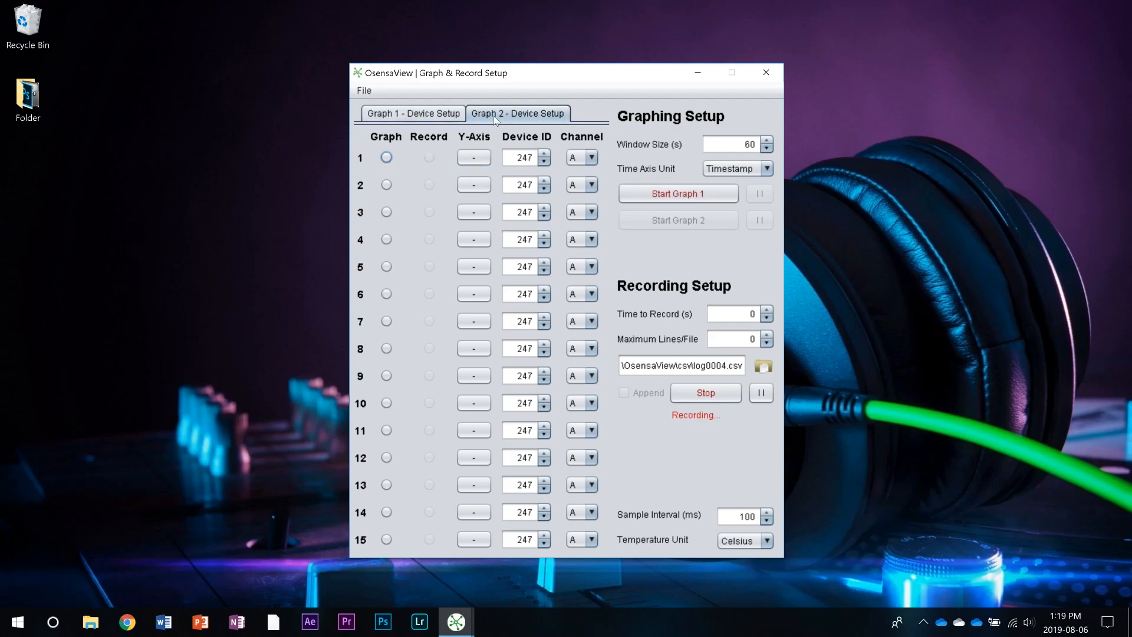
Set Graph 1's sample interval to 500 ms and start plotting 247B live.
left_click(412, 113)
type("500")
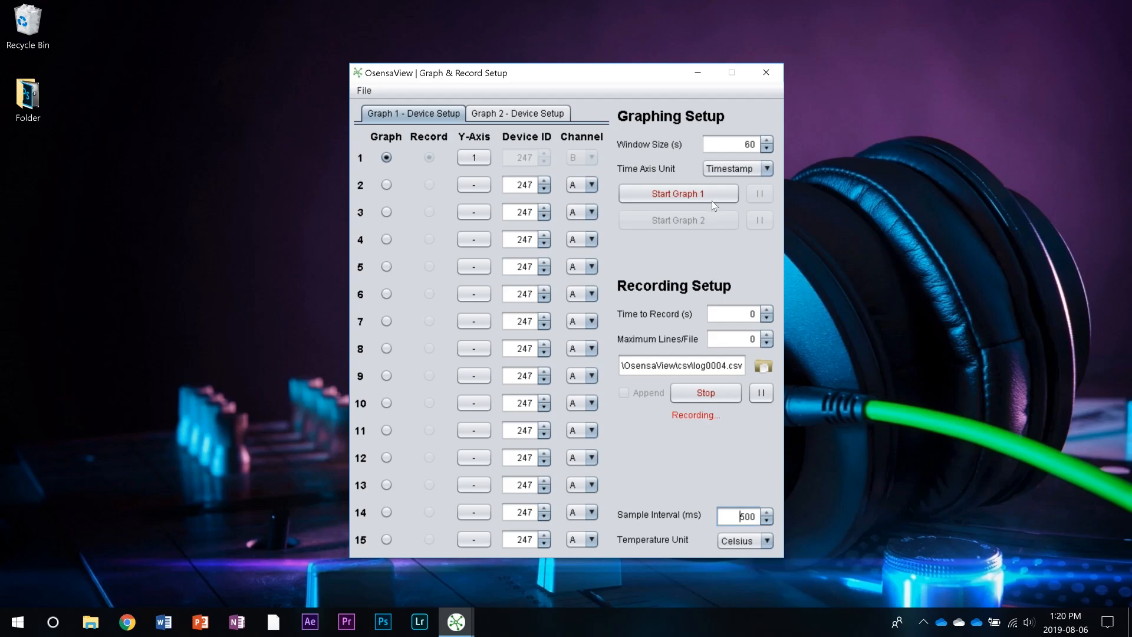
left_click(676, 192)
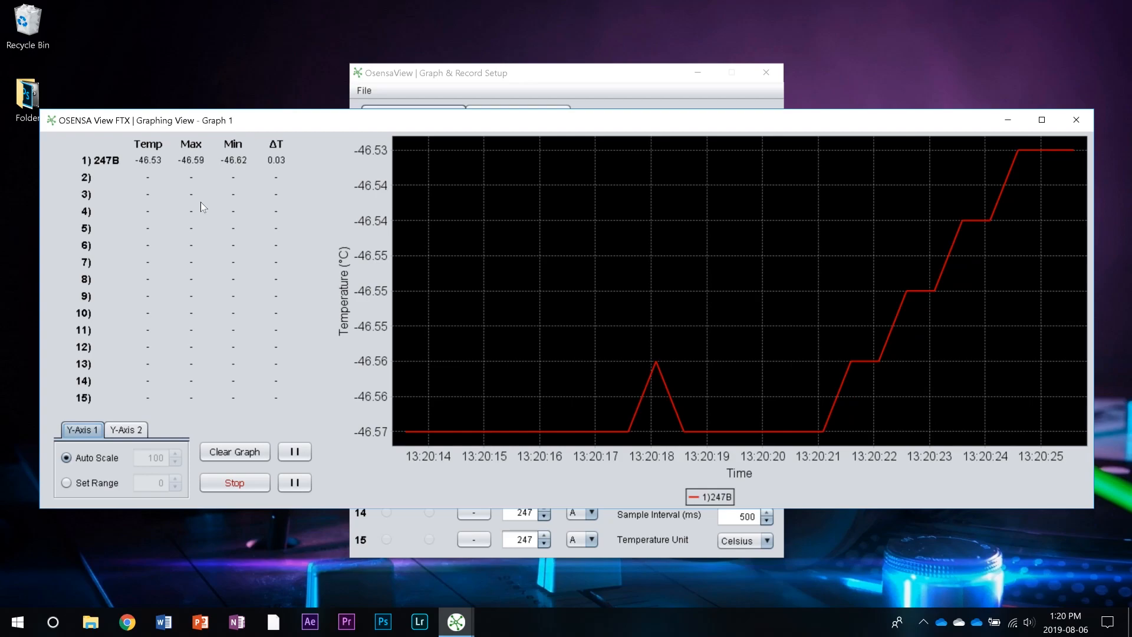
Enable Standard Deviation, Decay Time, LED Current and Light Level in Statistic Settings and accept.
right_click(201, 207)
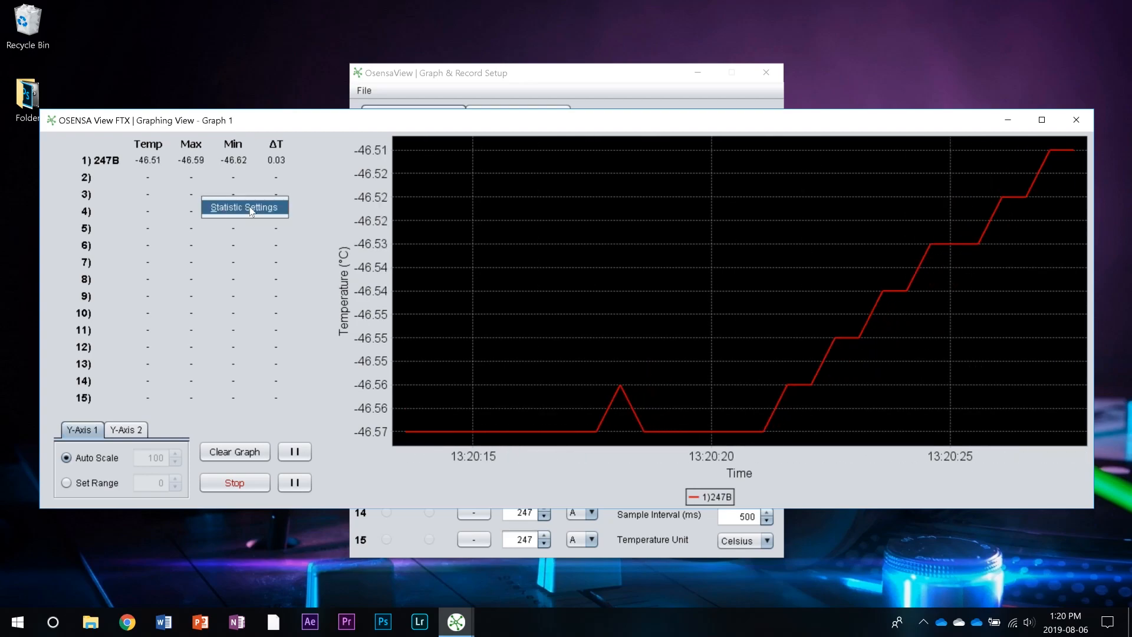
left_click(244, 207)
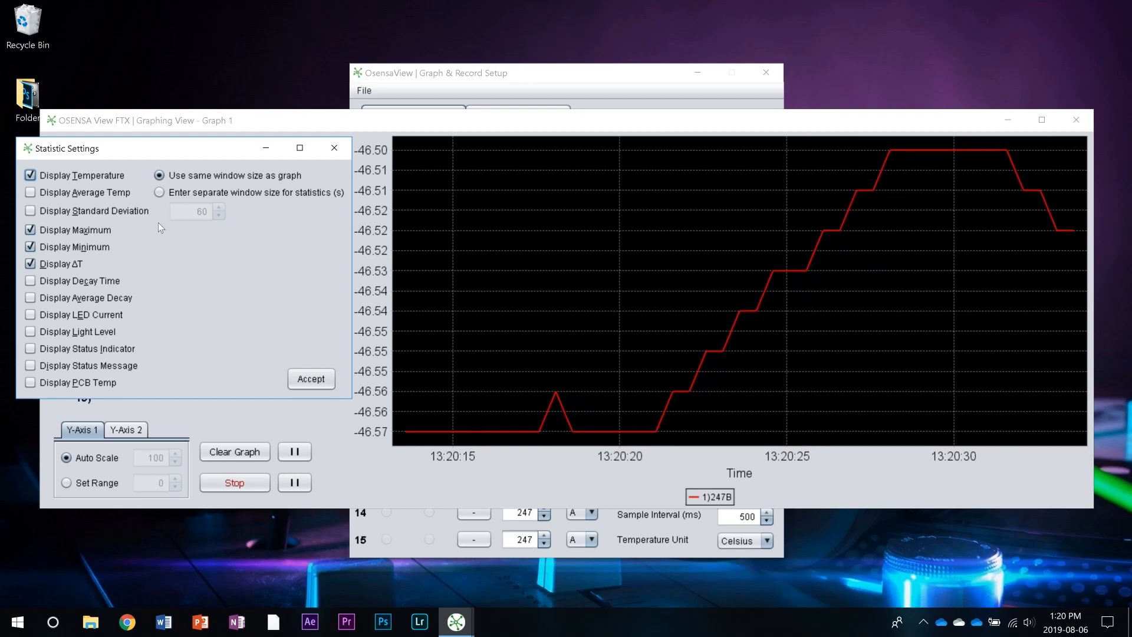
left_click(31, 209)
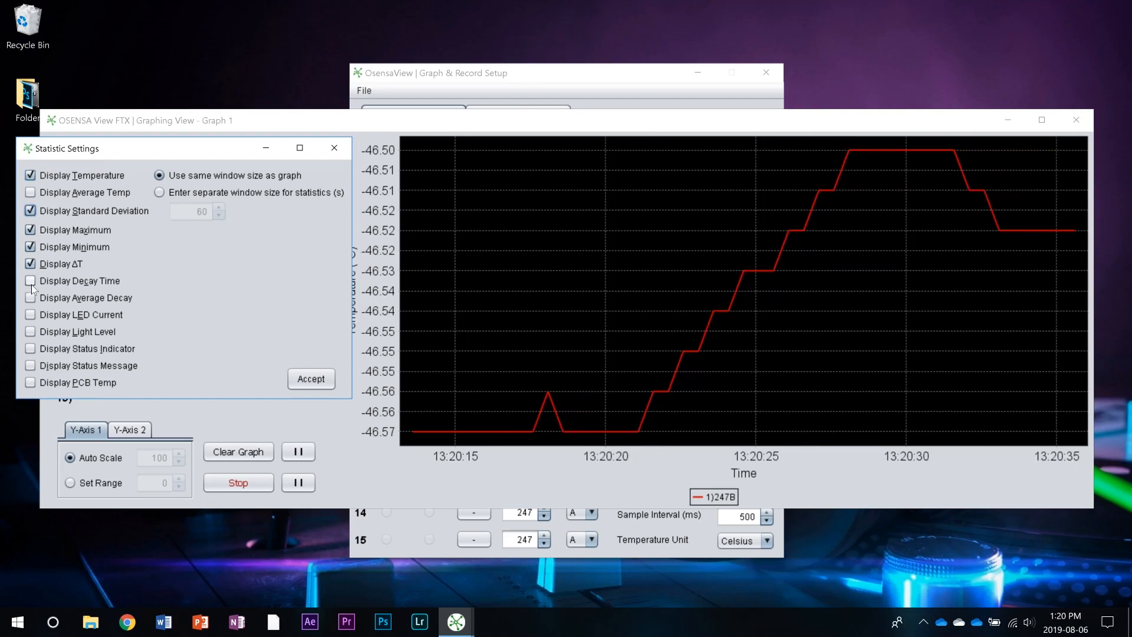
left_click(31, 313)
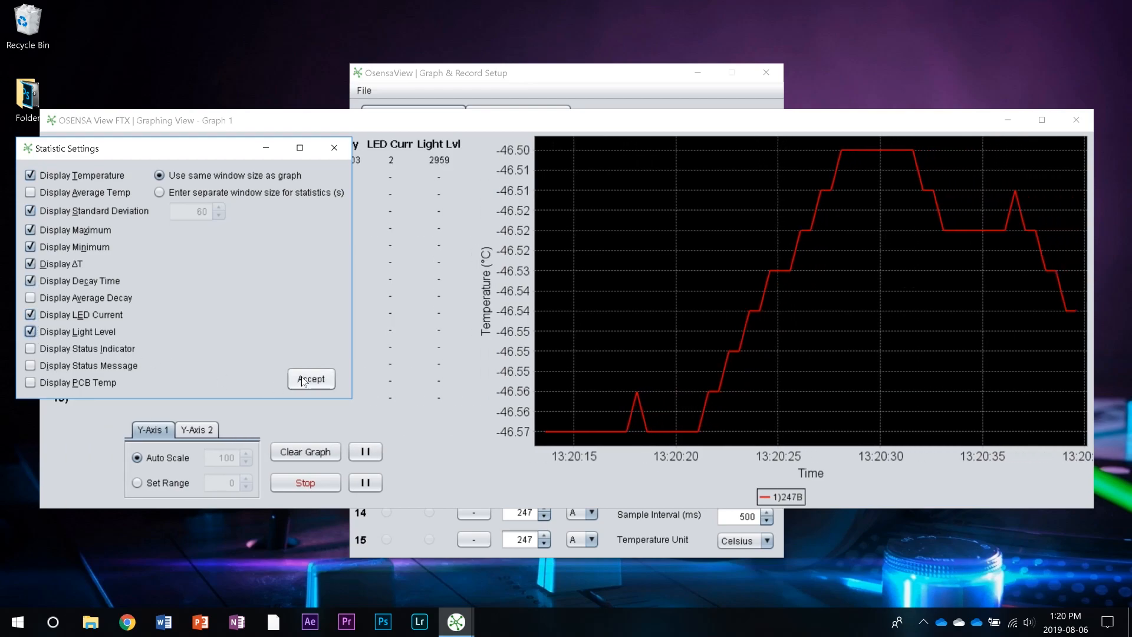
left_click(310, 379)
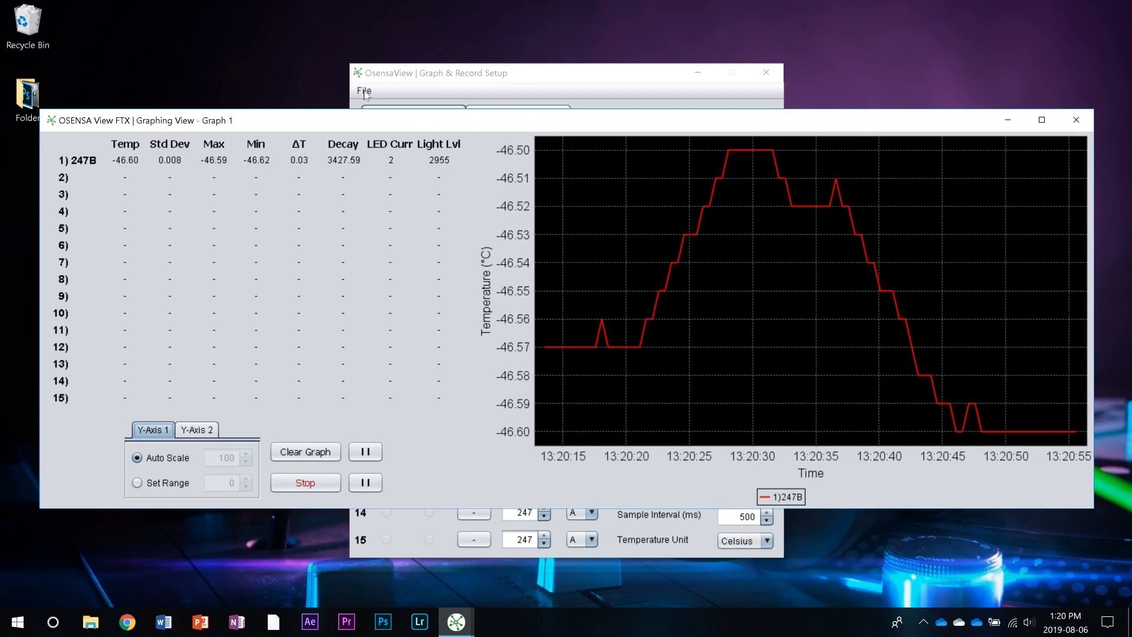
In Graph Record Settings enable Display Average Temp and Display Status Indicator, then accept.
left_click(364, 91)
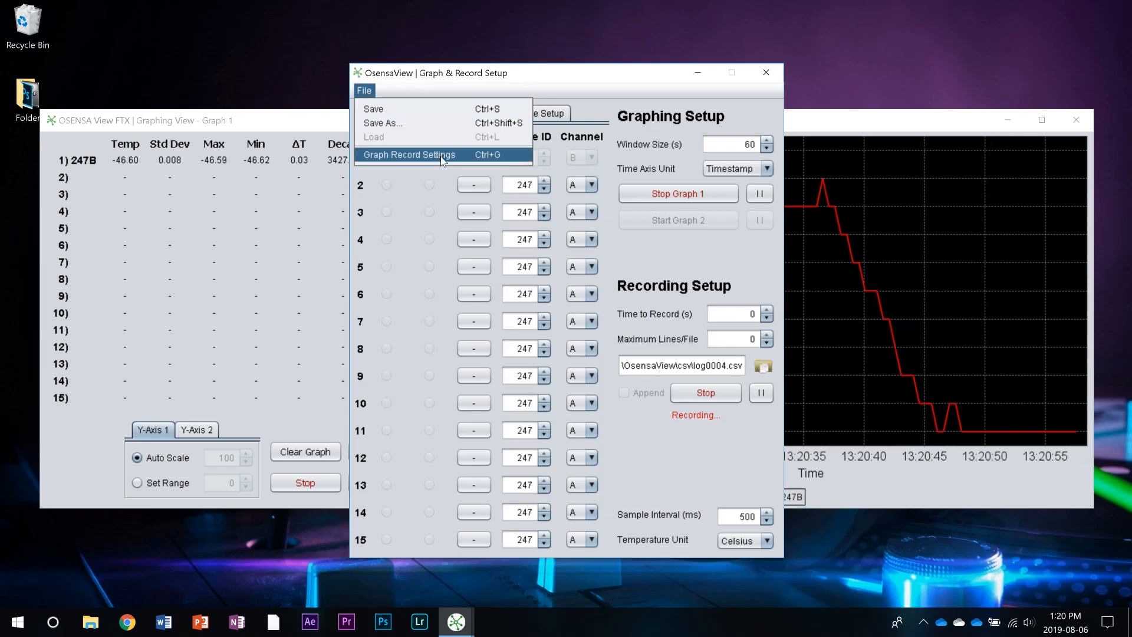
left_click(407, 154)
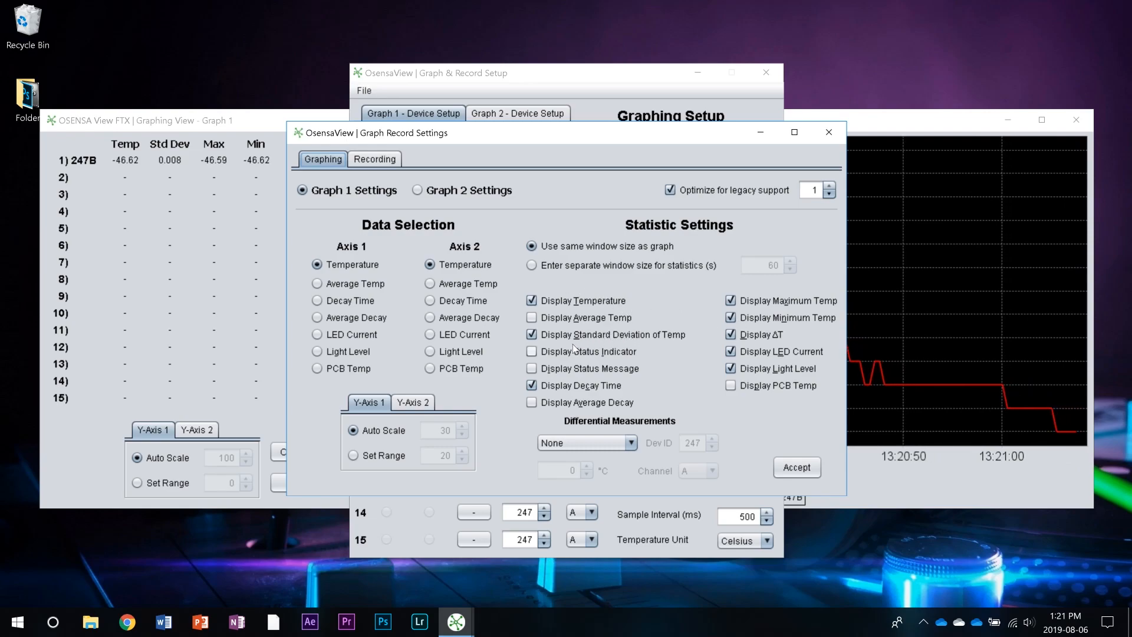
left_click(531, 351)
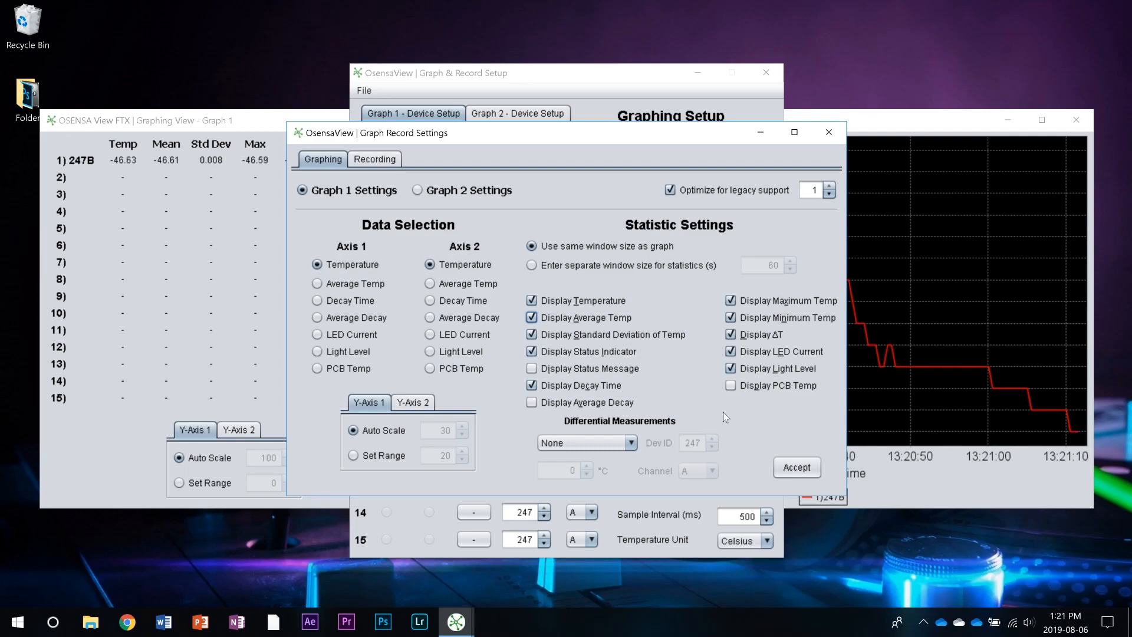
left_click(795, 467)
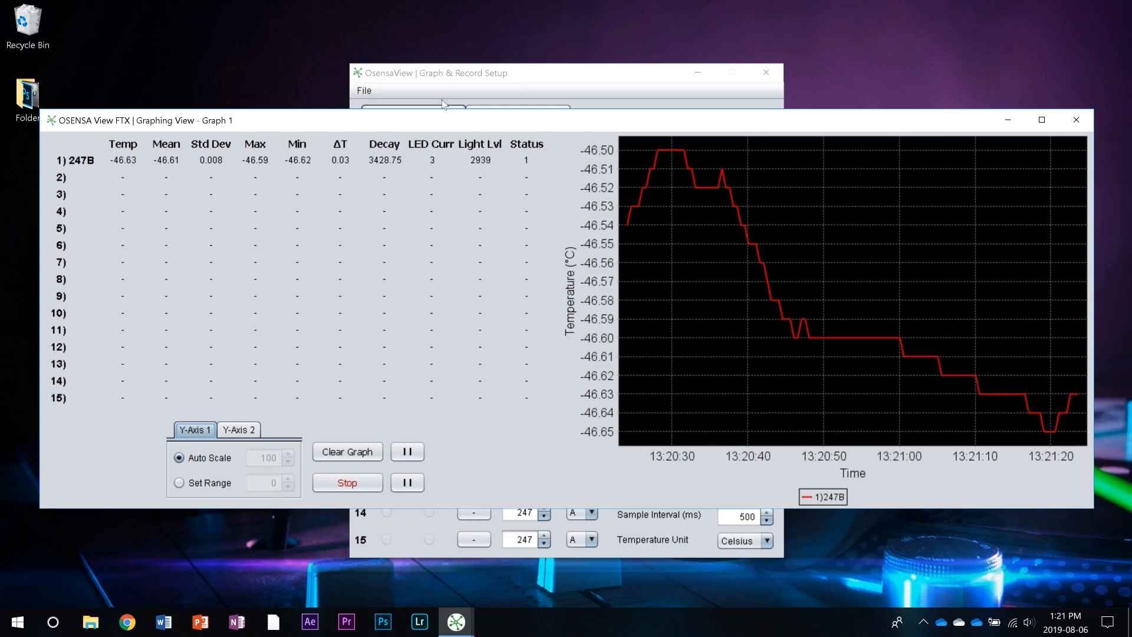
left_click(365, 91)
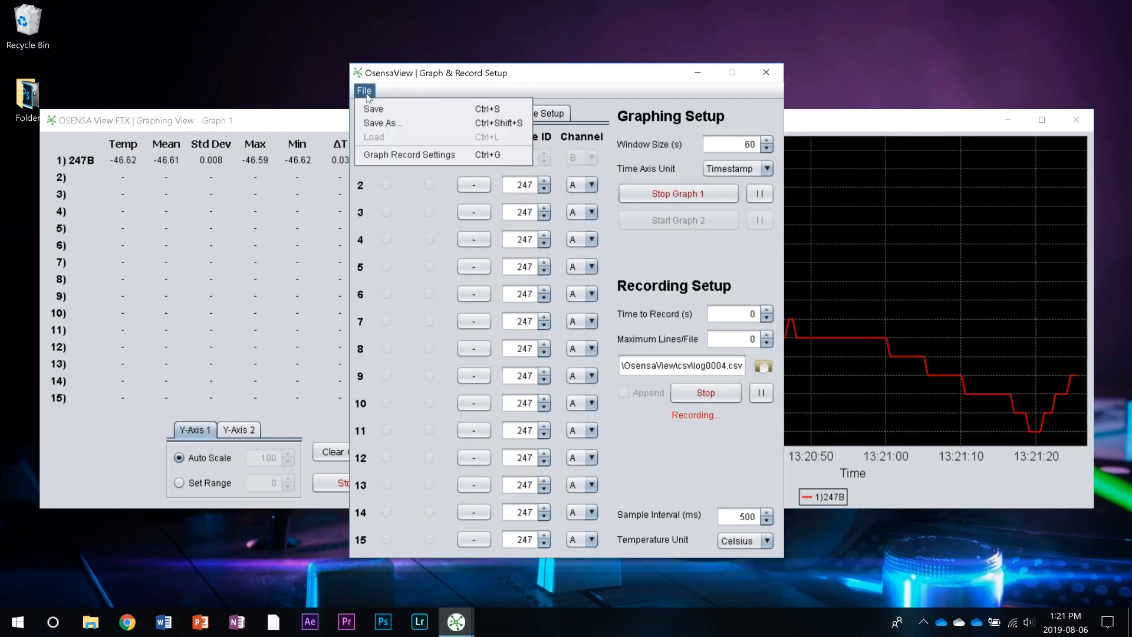
Save the window settings via File > Save and acknowledge the 'Window settings saved!' message.
left_click(373, 108)
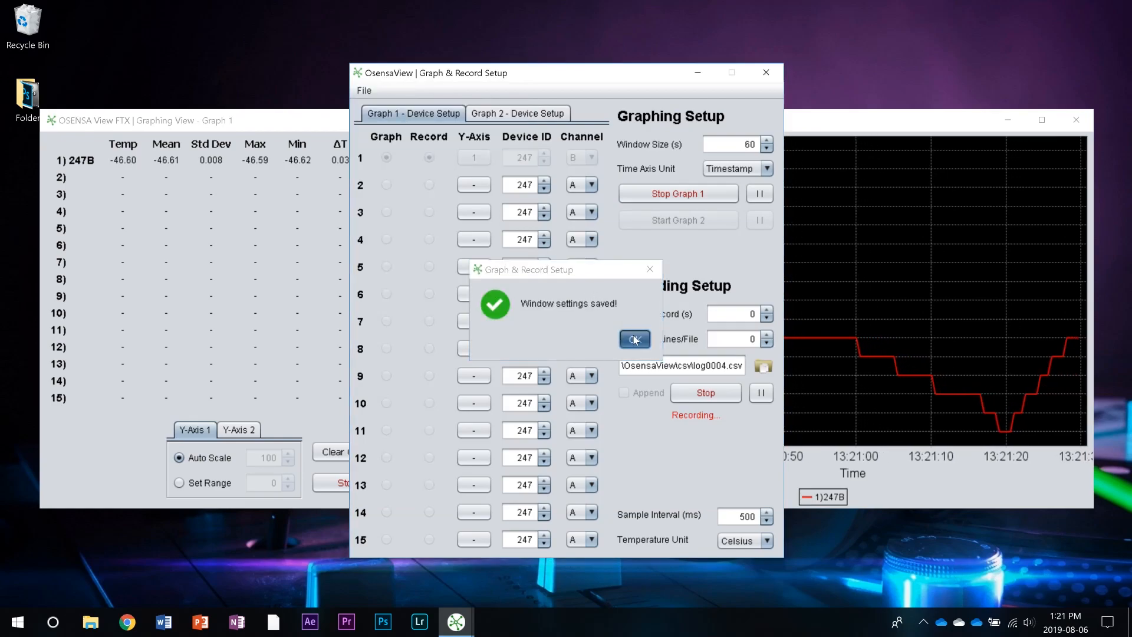
left_click(633, 339)
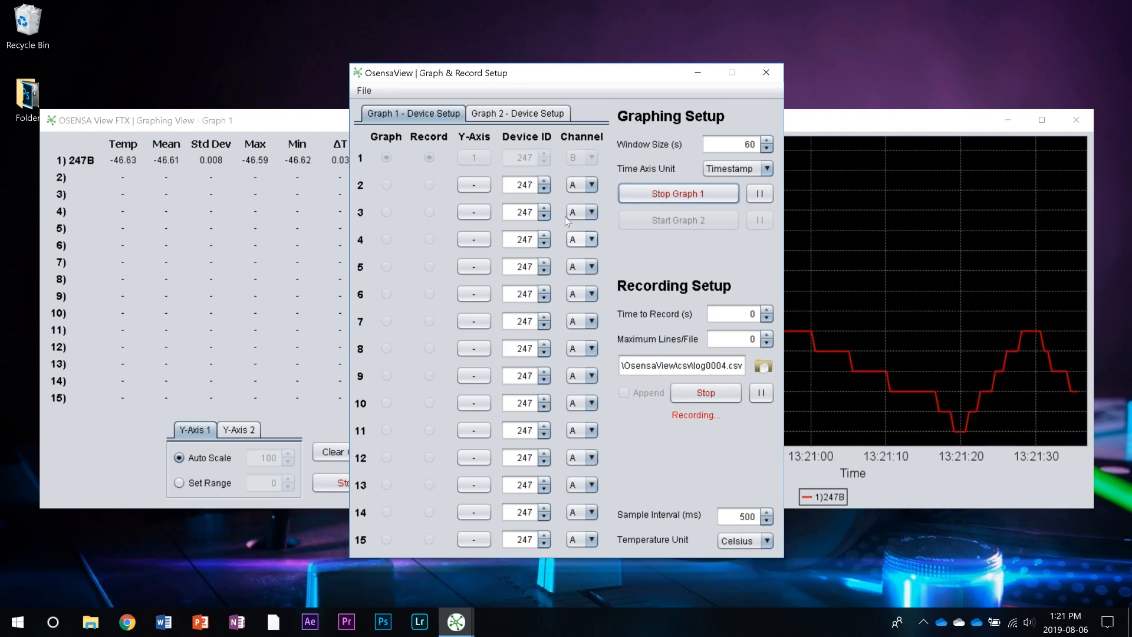
left_click(364, 91)
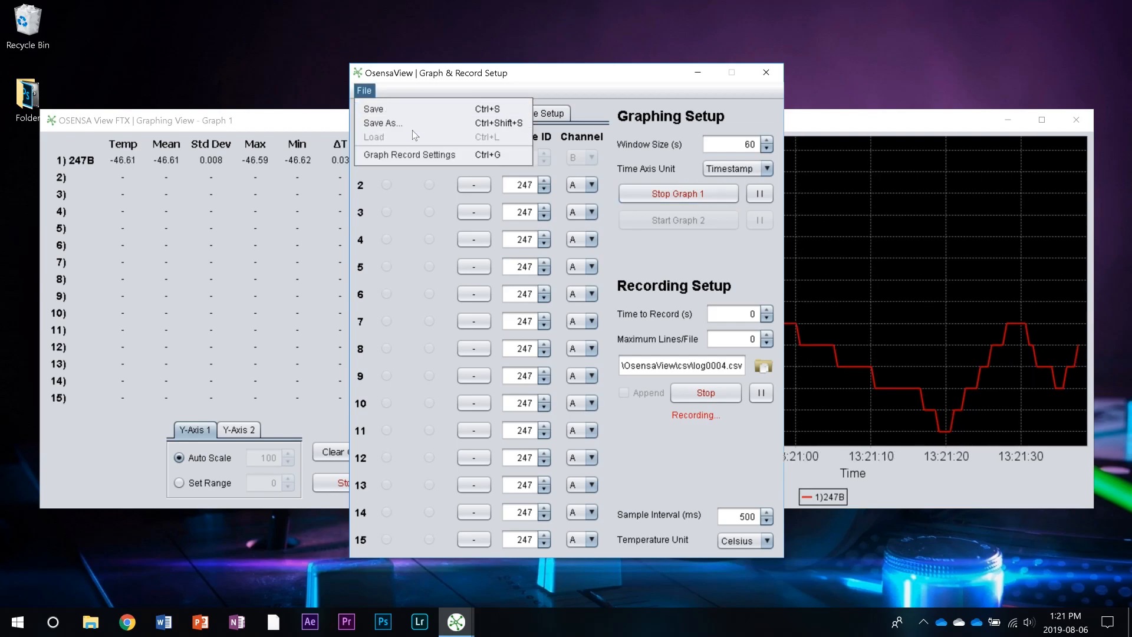